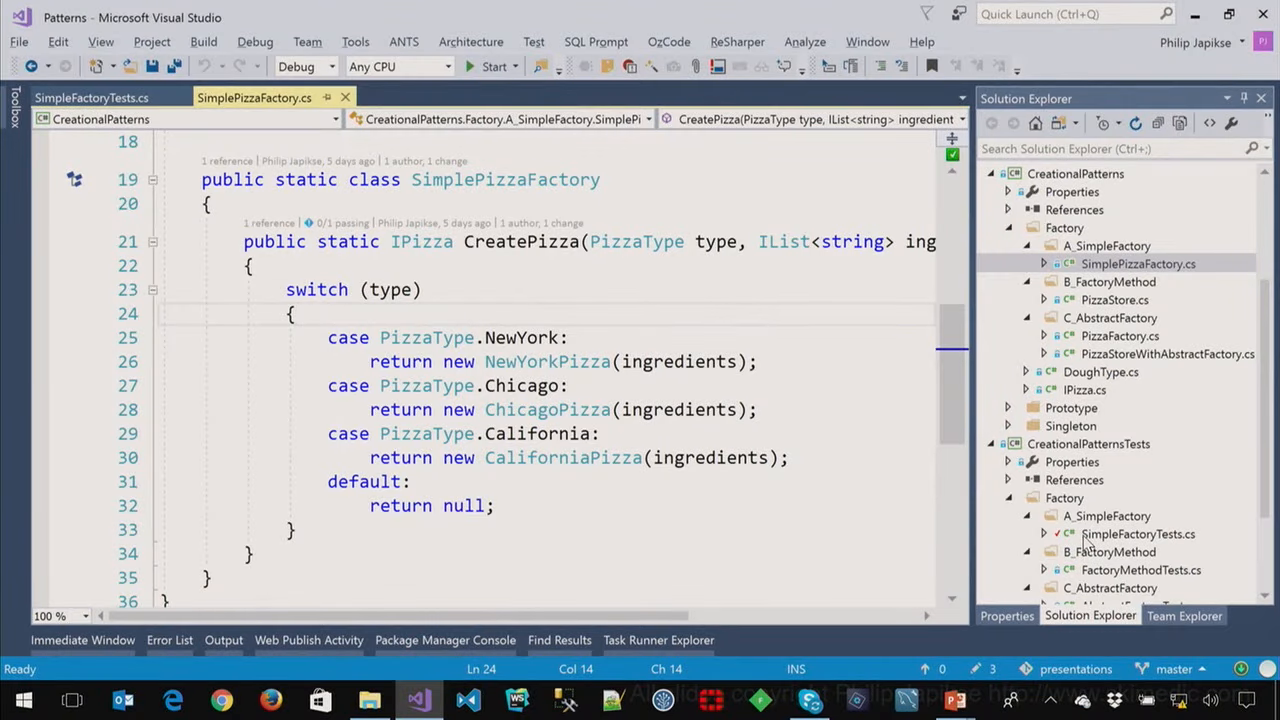
- Switch to SimpleFactoryTests.cs and scroll up to the ShouldCreateDuplicateCodeAndReturnAPizza switch
click(91, 97)
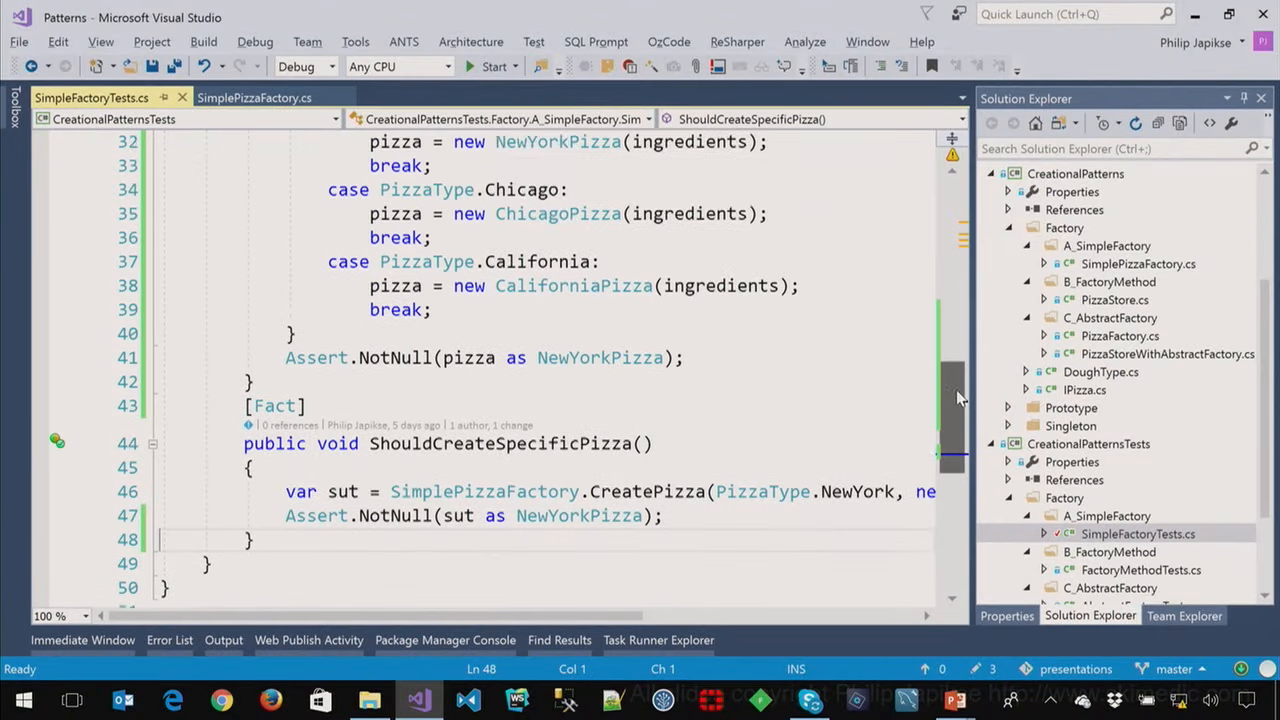
scroll(up, 3)
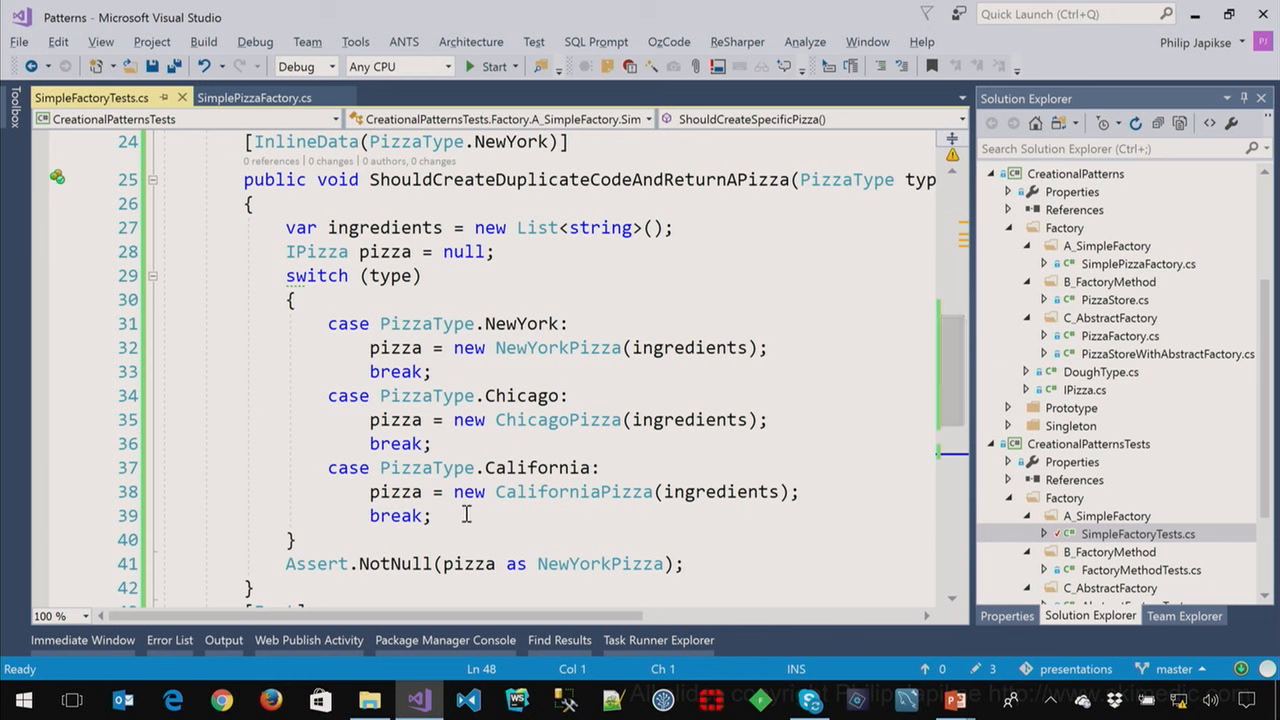
- Add 'case PizzaType.Italian:' with 'break;' below the California case in the test's switch
text(case)
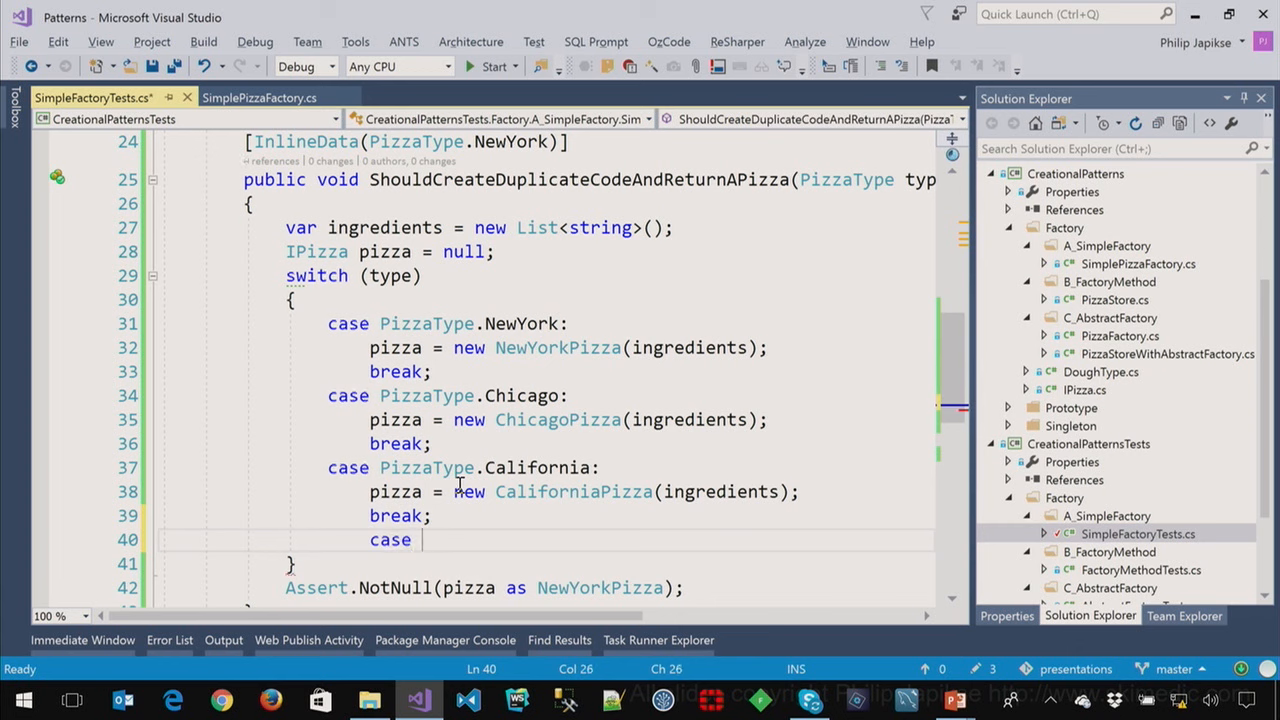
text(PizzaType)
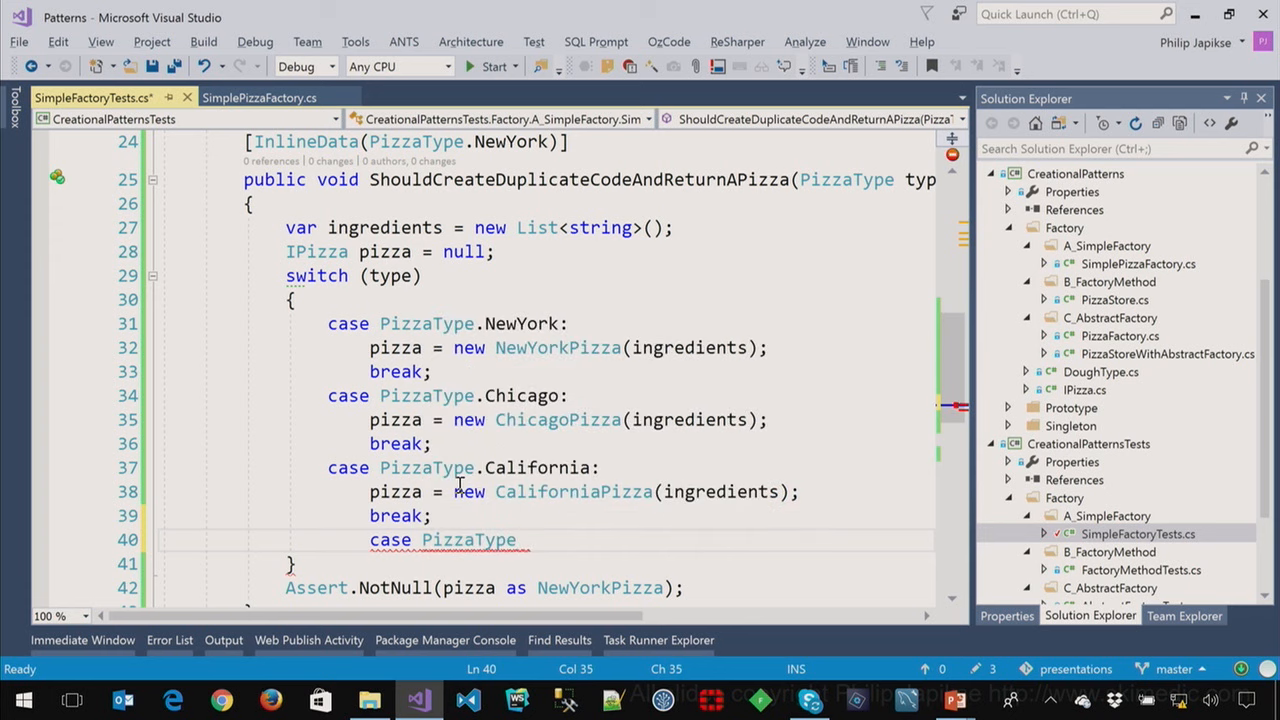
text(.Italian:)
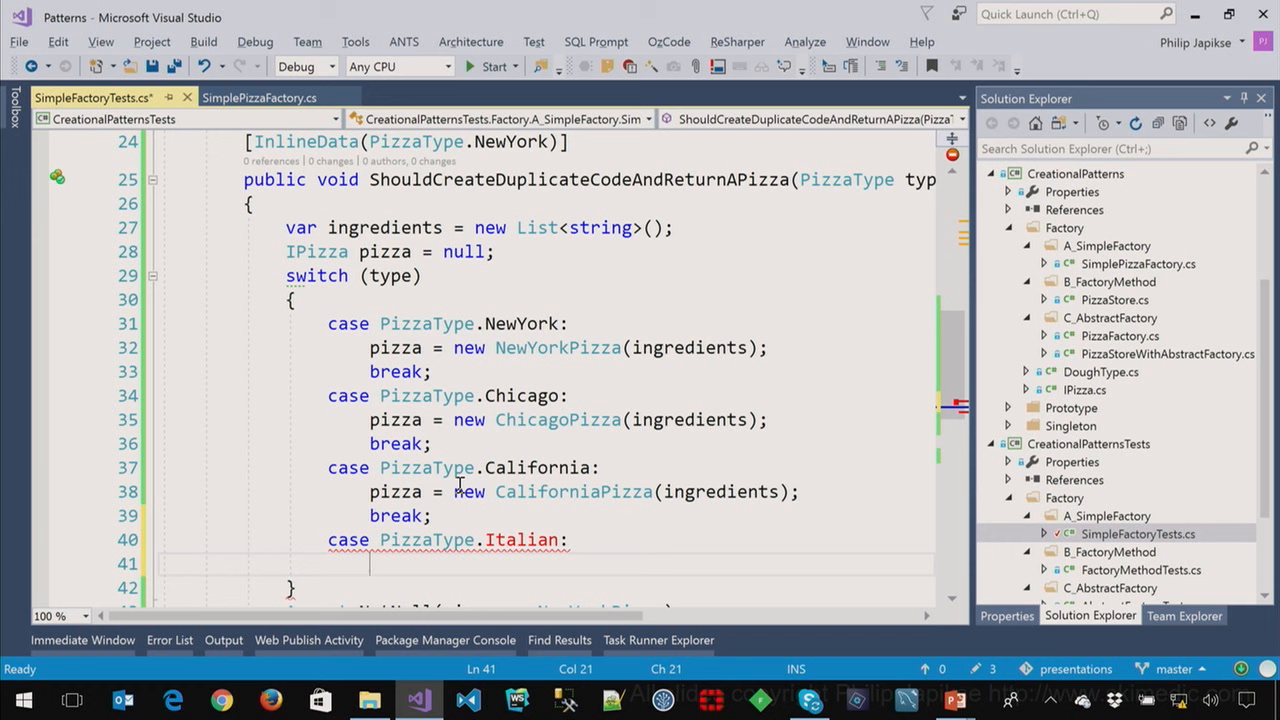
text(break;)
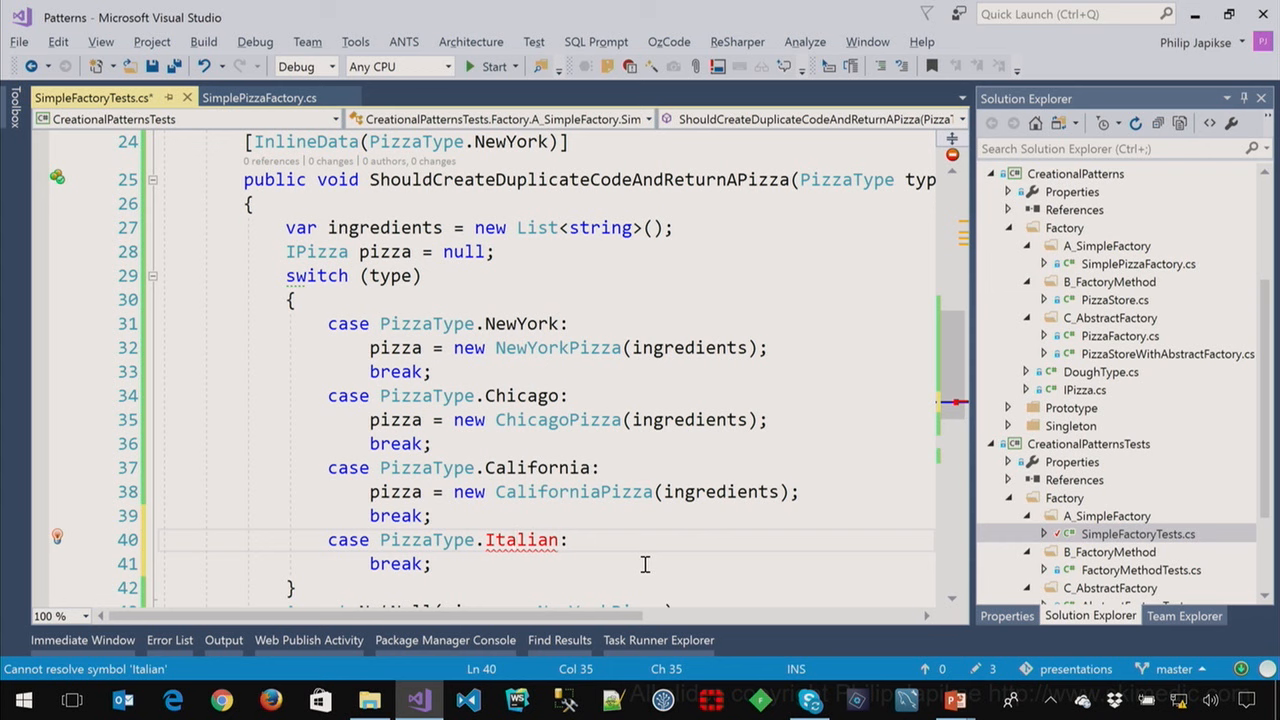
mouse_move(33, 287)
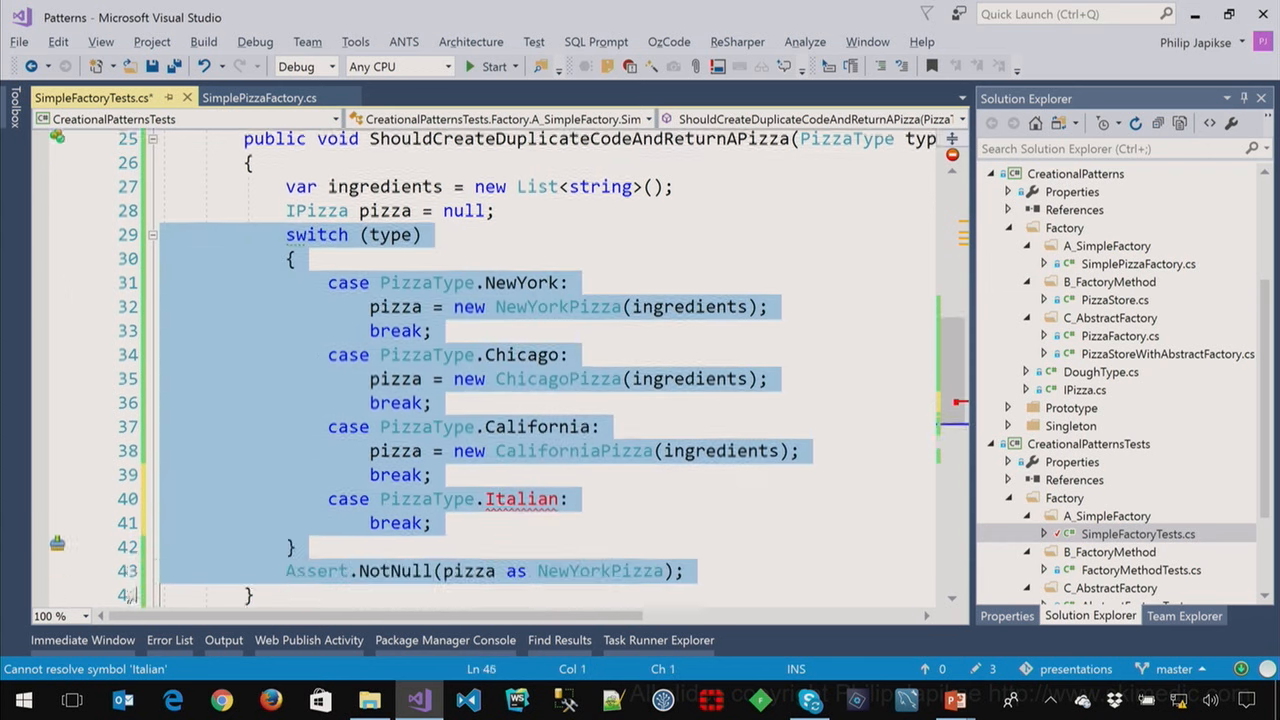
- Scroll through the test and remove the PizzaType.Italian case and its break
scroll(down, 3)
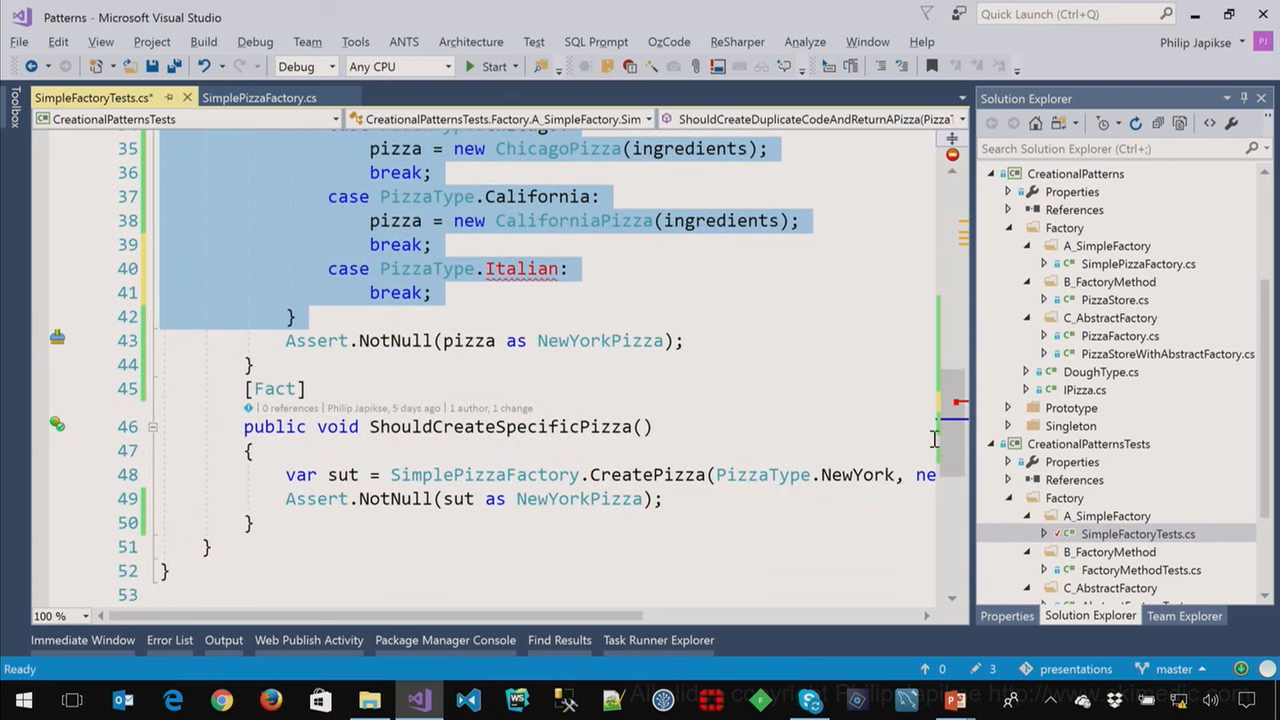
scroll(up, 3)
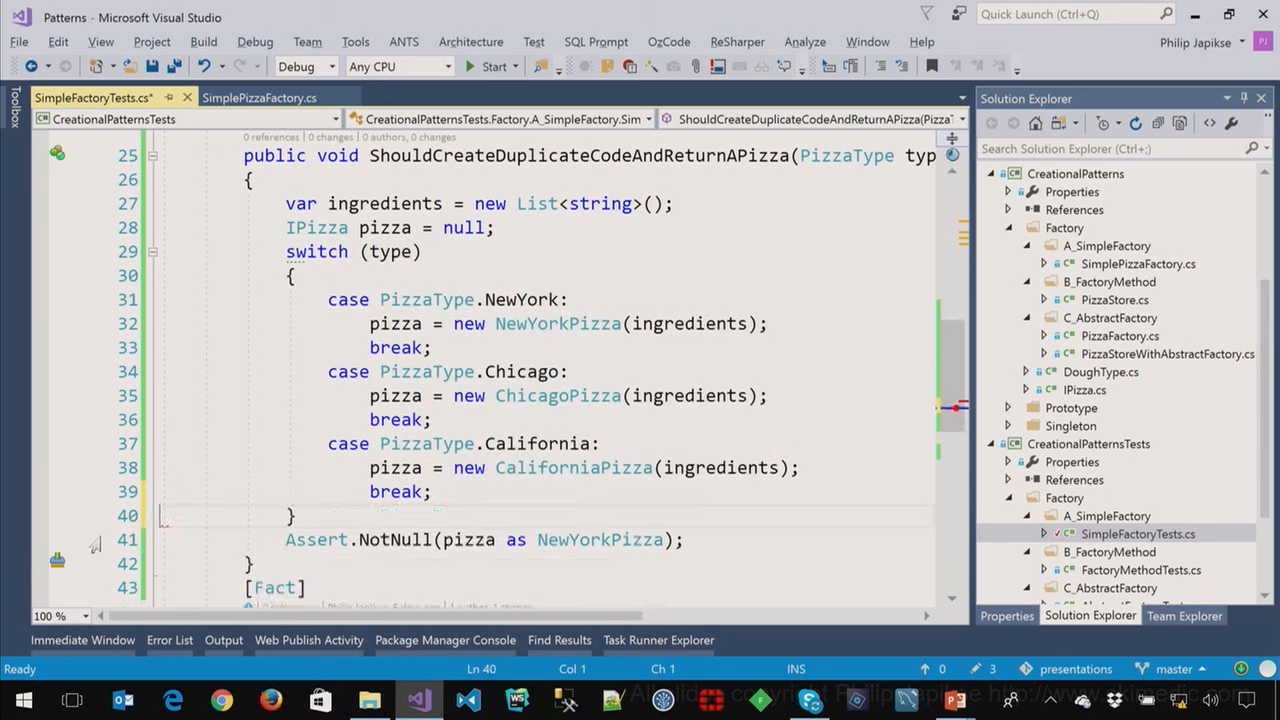
- Scroll to ShouldCreateSpecificPizza and wrap its CreatePizza arguments onto a second line
scroll(down, 3)
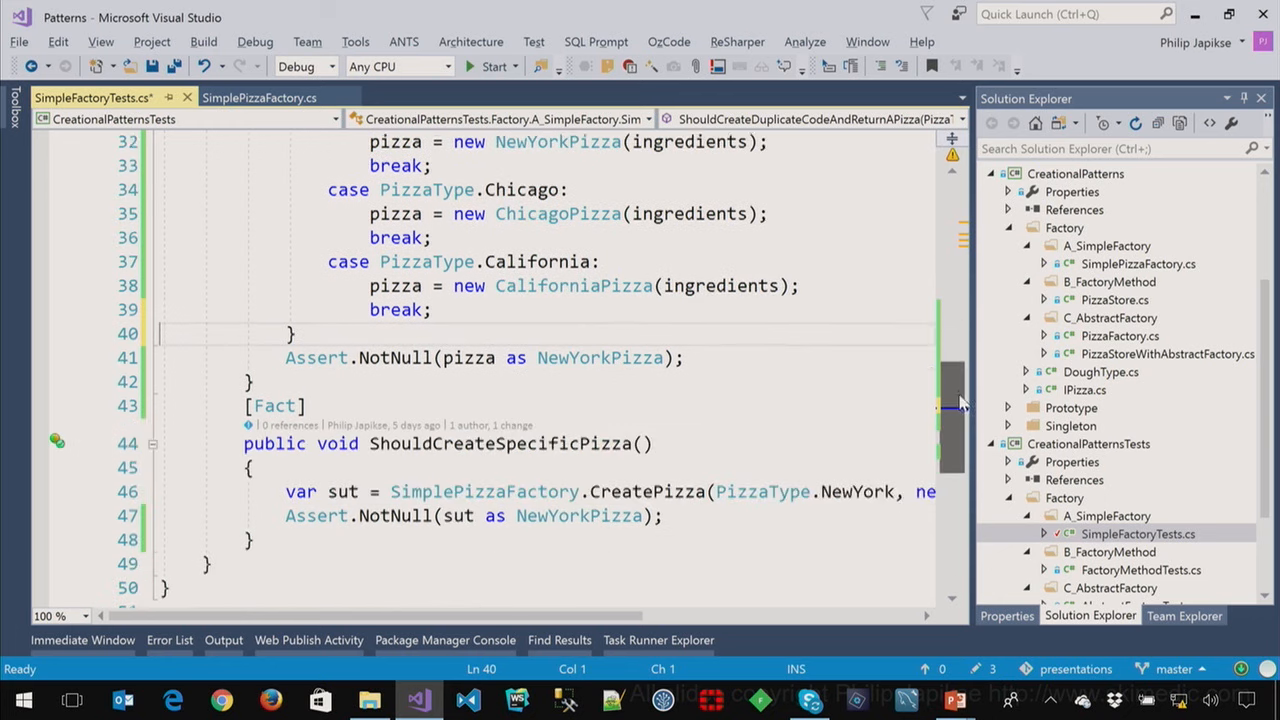
scroll(down, 3)
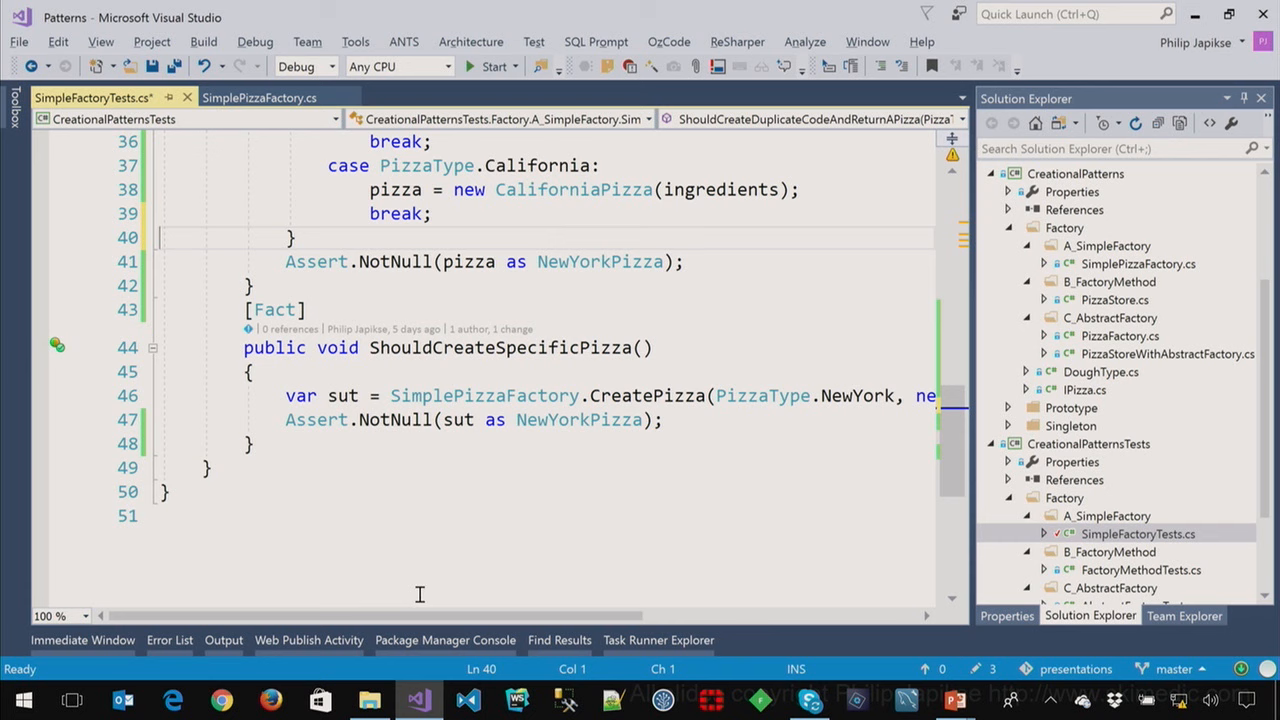
scroll(left, 3)
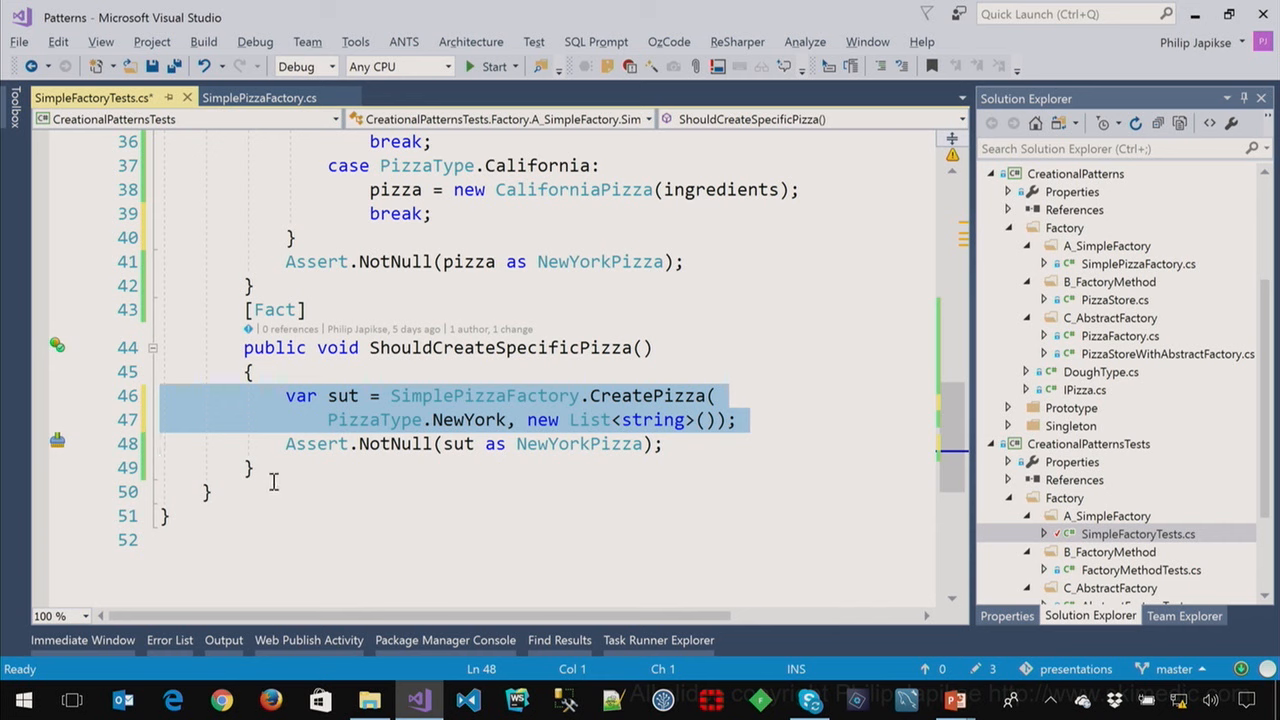
click(651, 443)
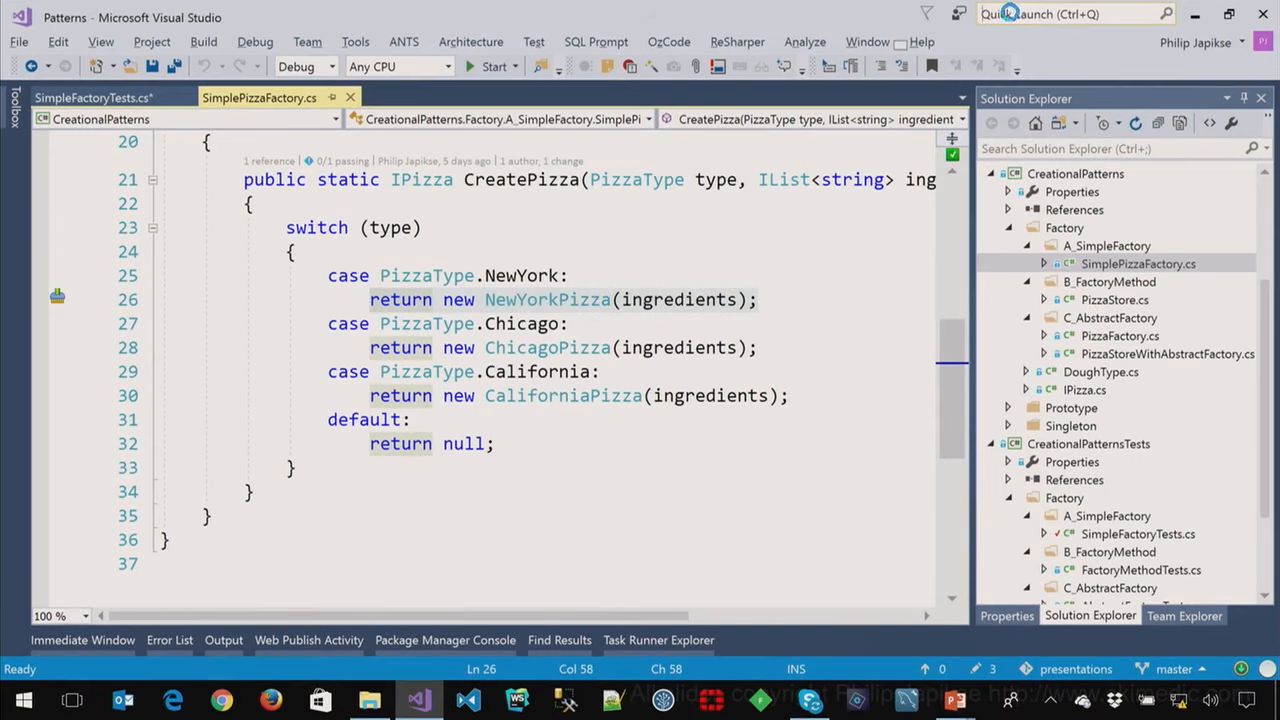
- Run Analyze Solution for Code Clones from the Analyze menu
click(804, 41)
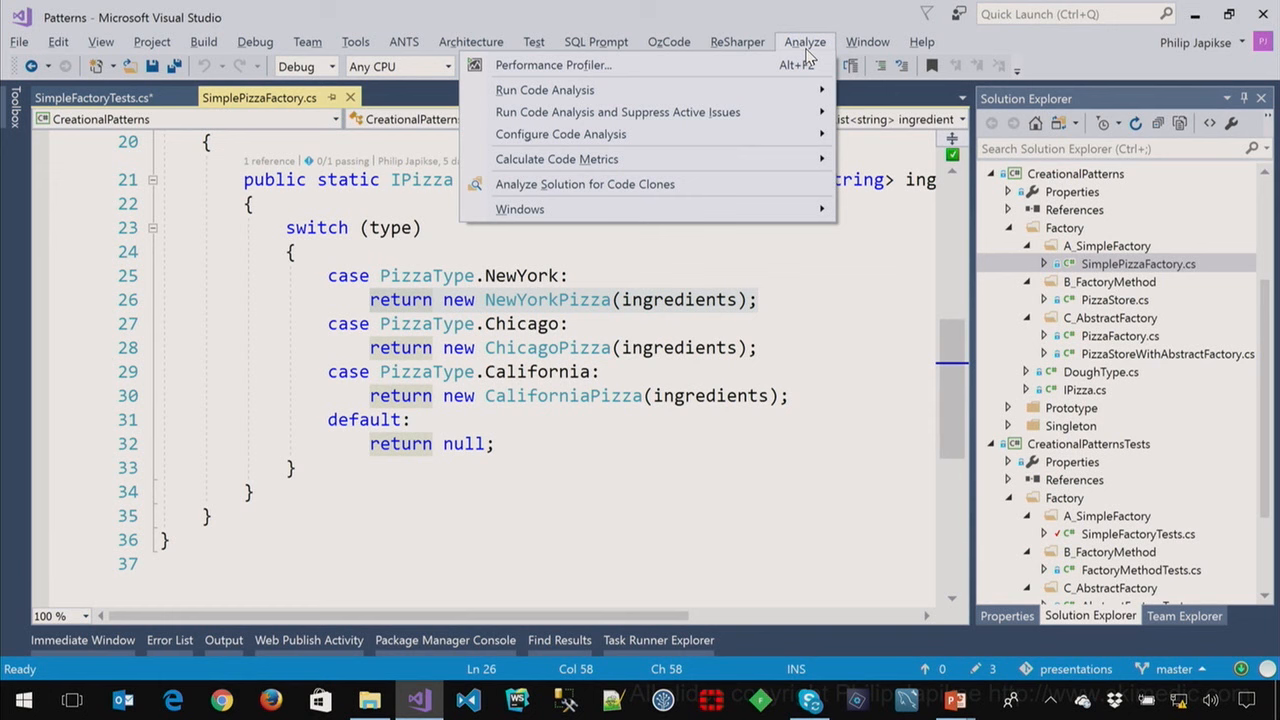
mouse_move(673, 194)
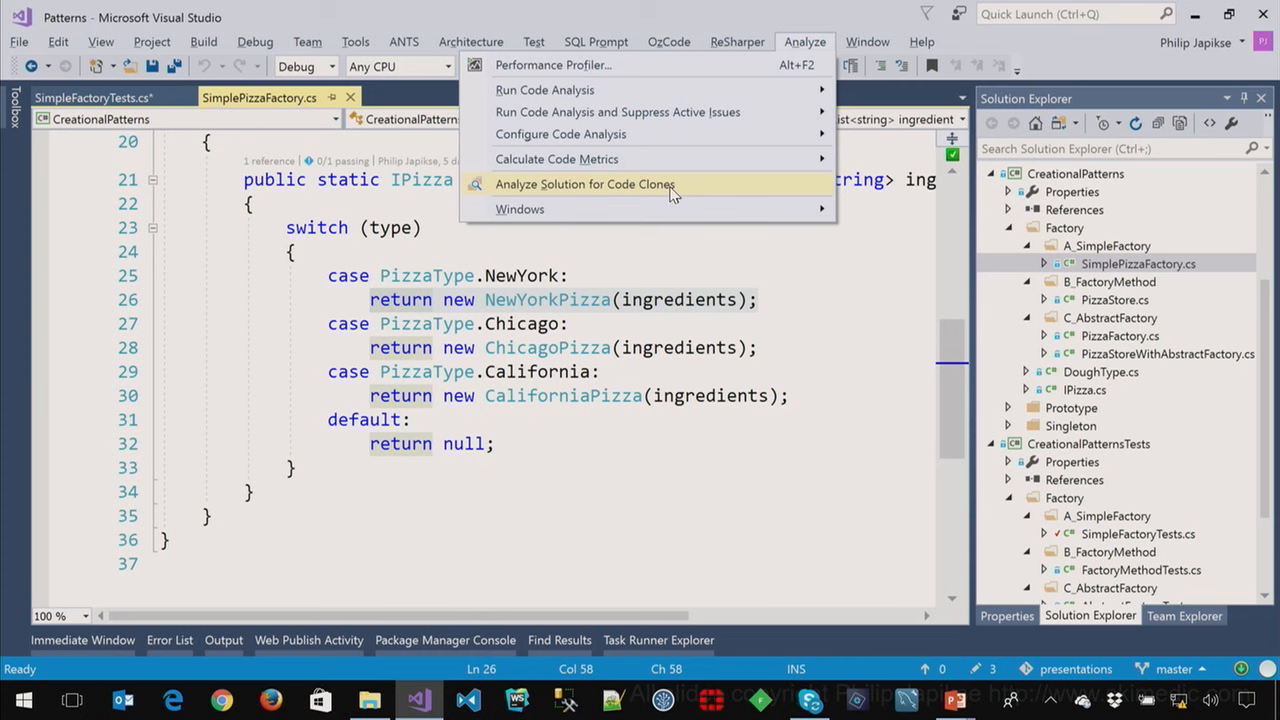
mouse_move(683, 193)
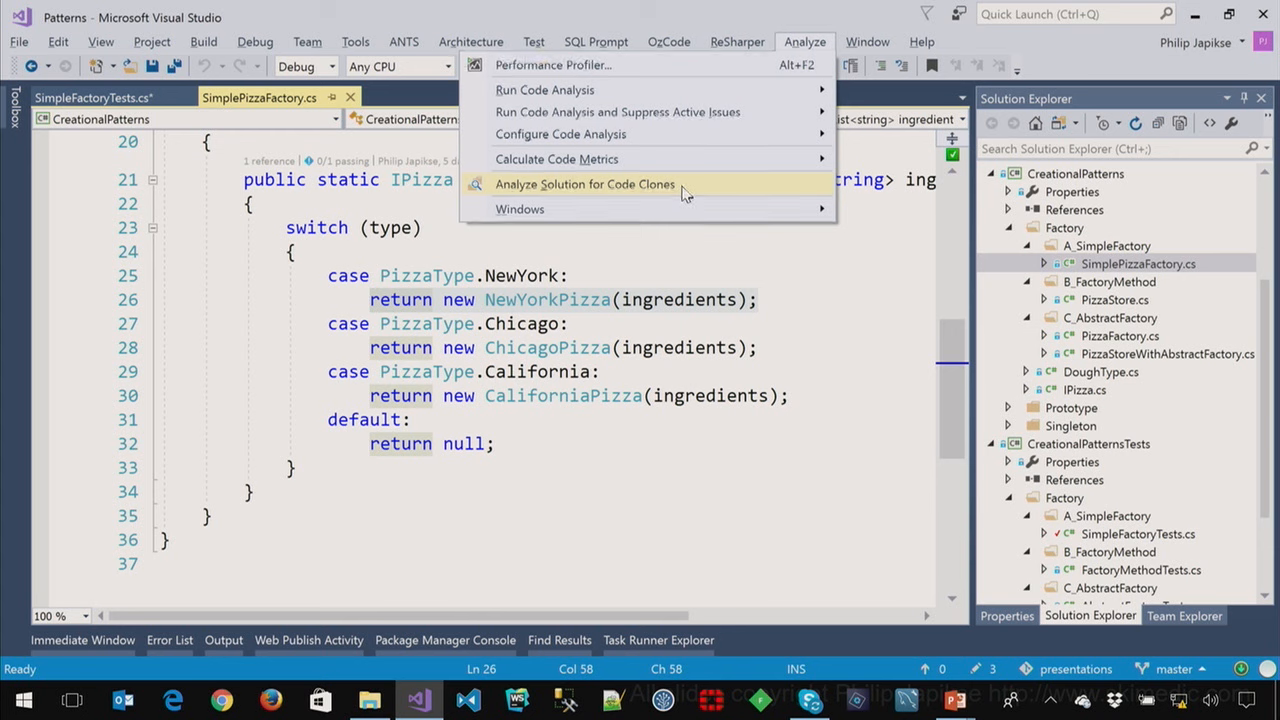
click(585, 184)
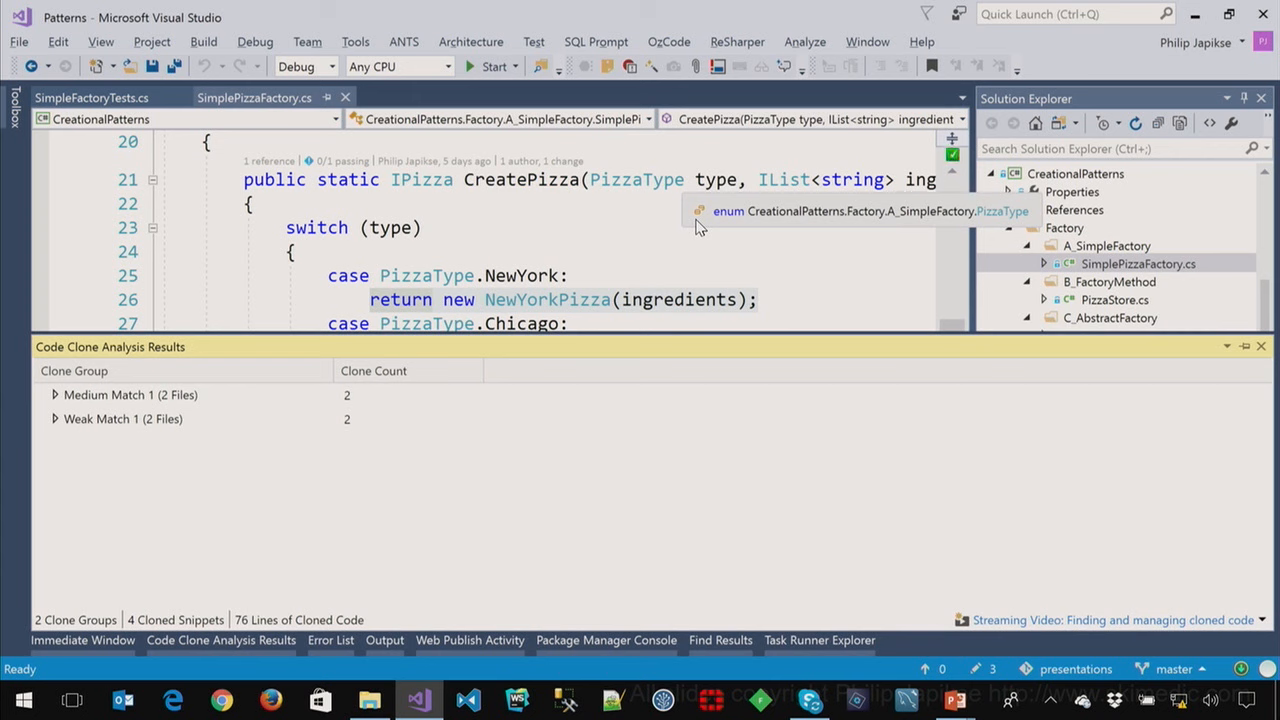
mouse_move(438, 283)
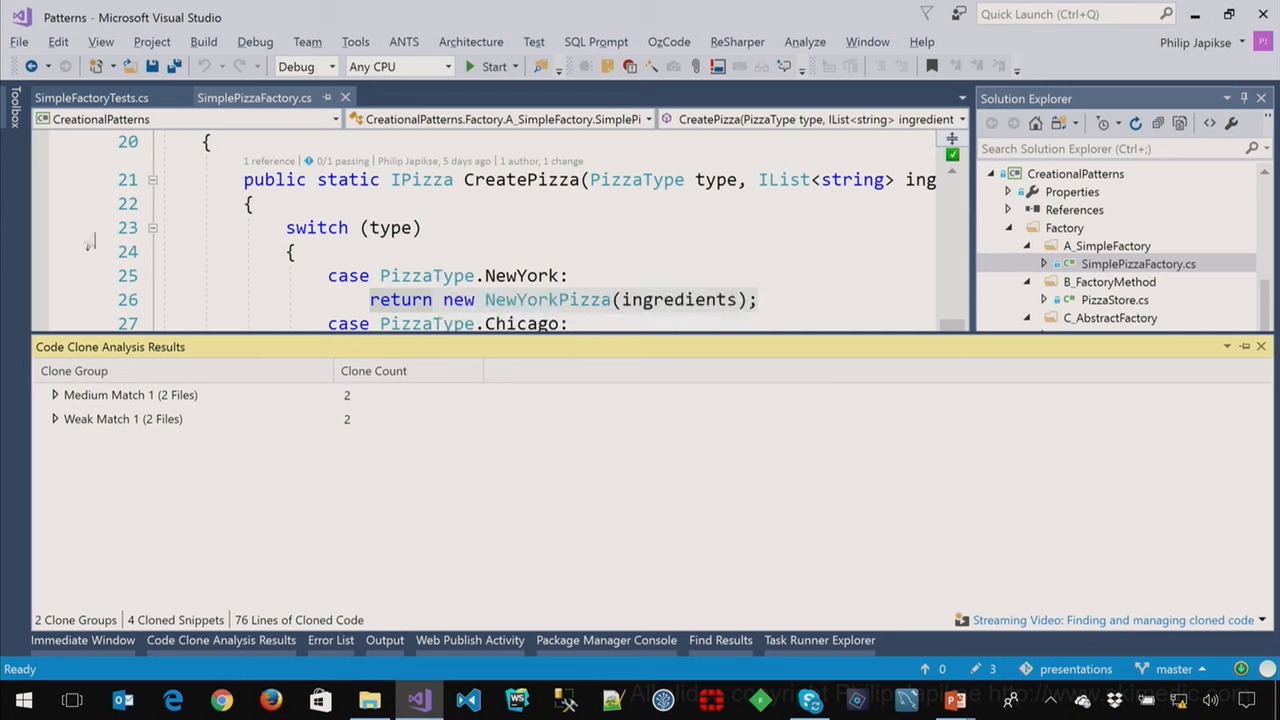
- Expand Medium Match 1 and inspect its ObserverFromScratchTests clone entries
click(55, 394)
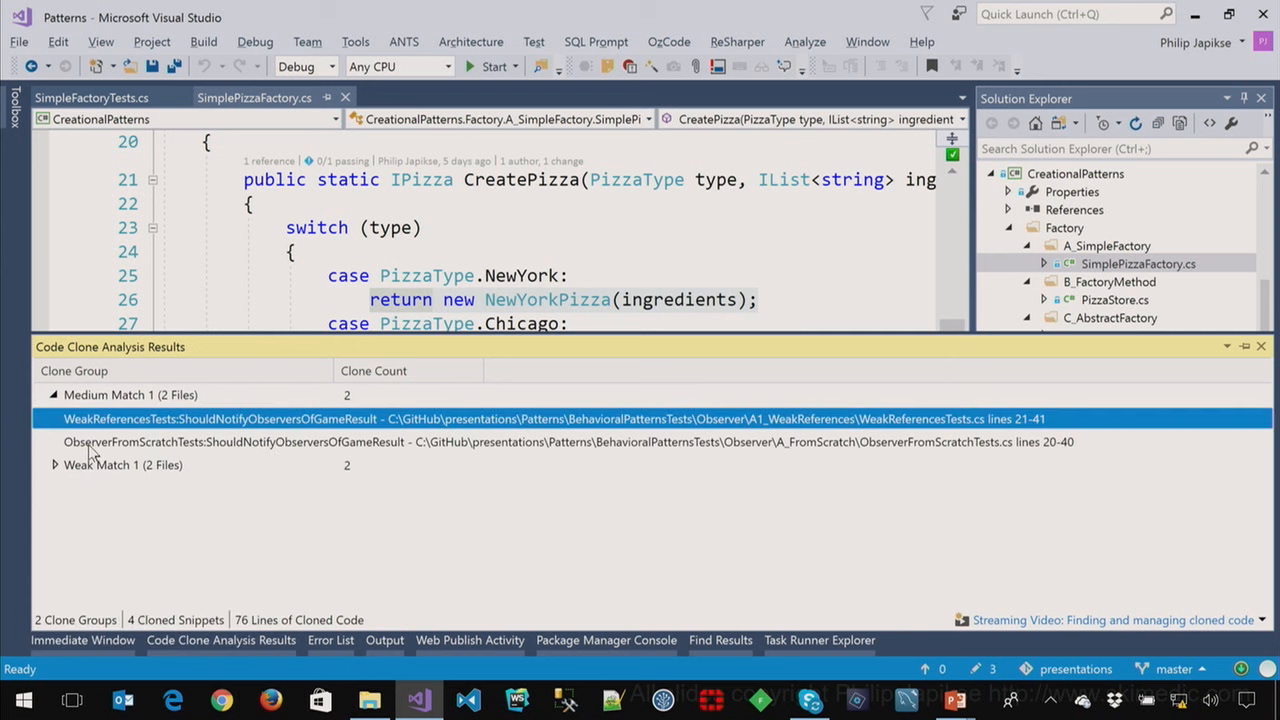
click(400, 441)
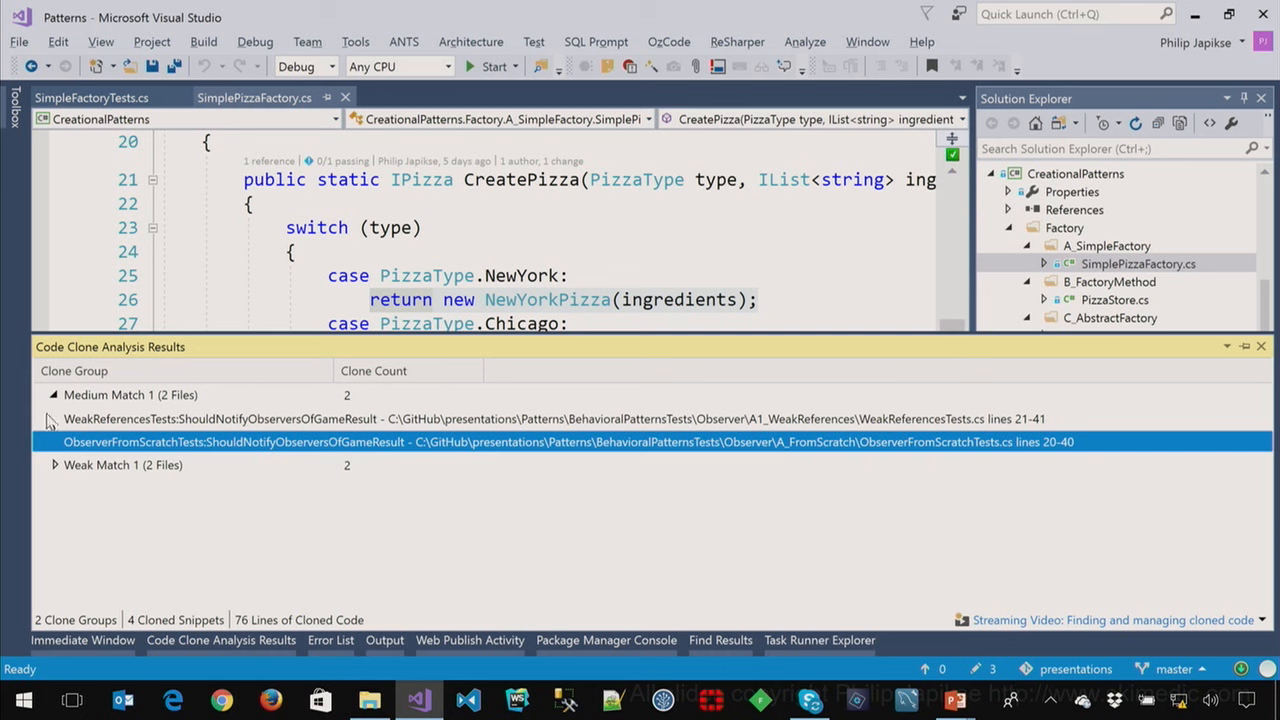
click(1261, 347)
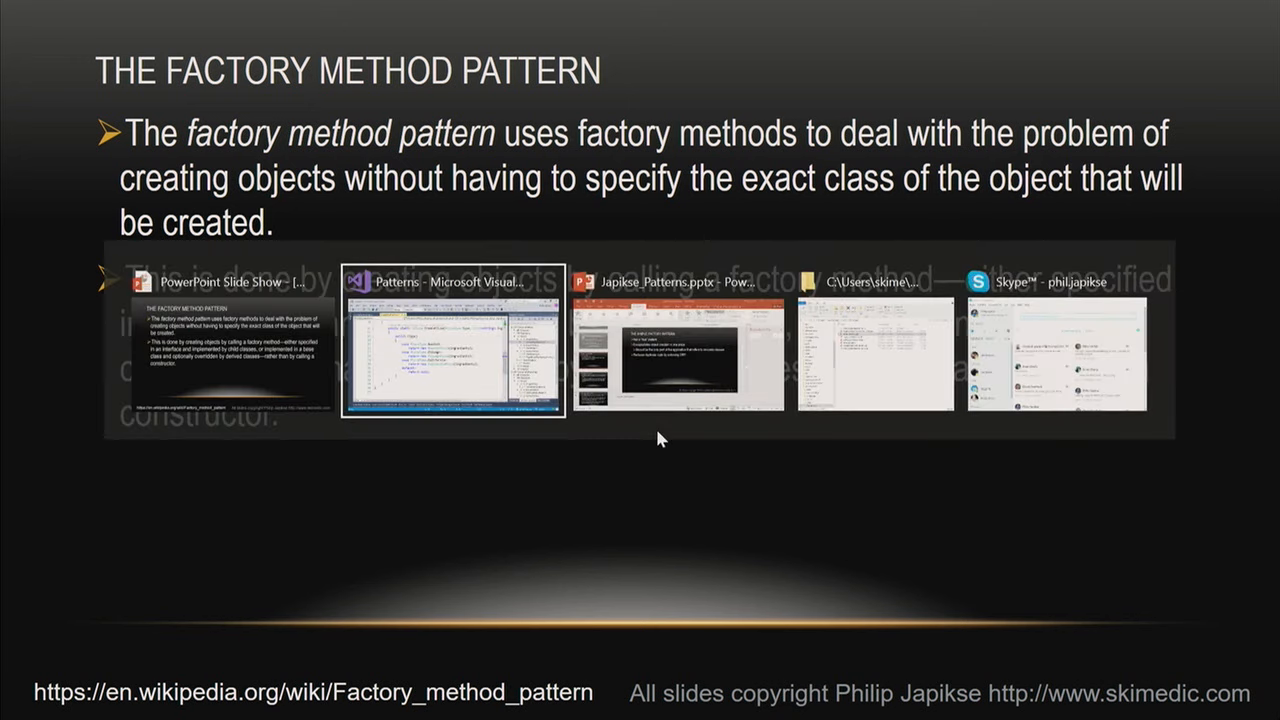
- Return from the Factory Method Pattern slide and close SimplePizzaFactory.cs
click(447, 340)
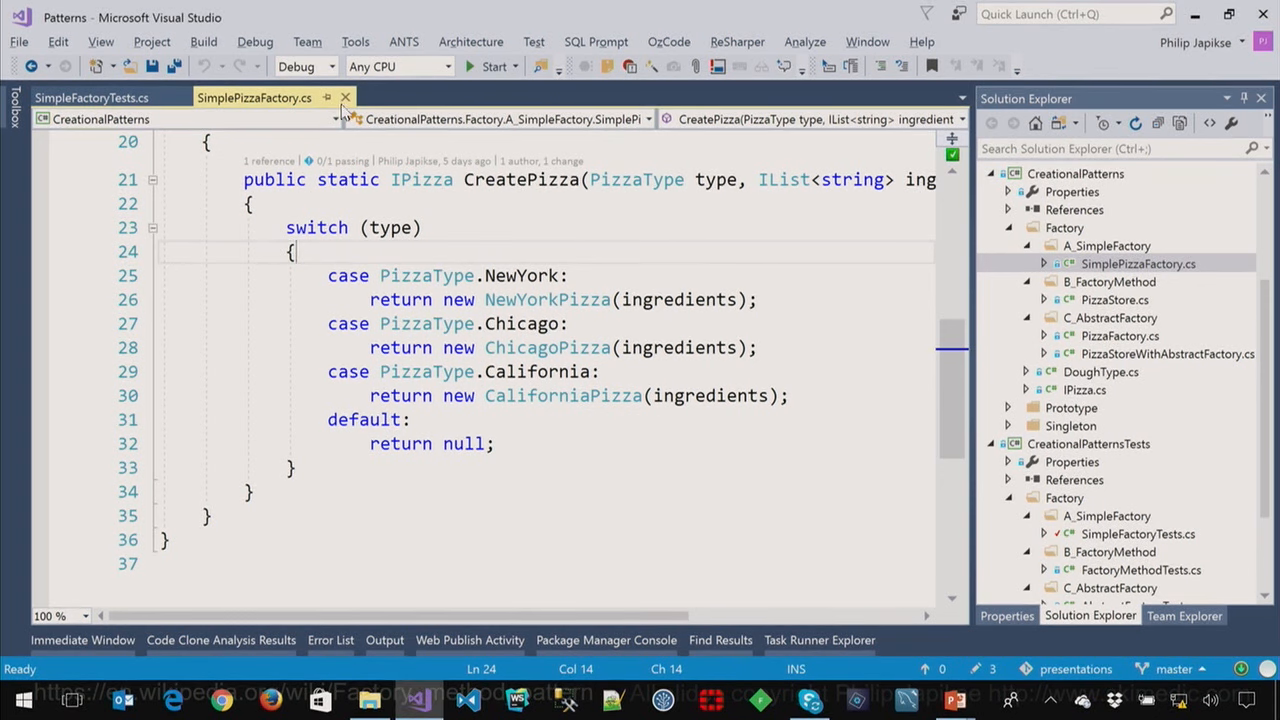
- Open FactoryMethodTests.cs and scroll down through it
click(91, 97)
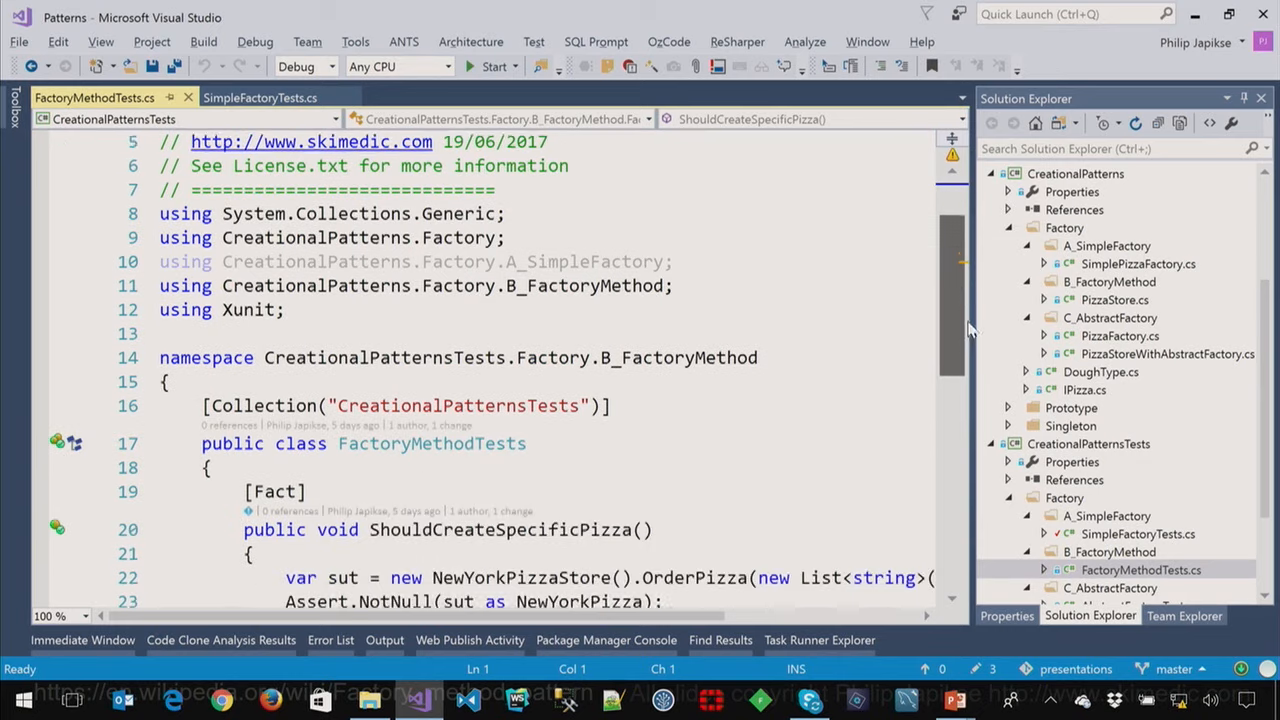
scroll(down, 3)
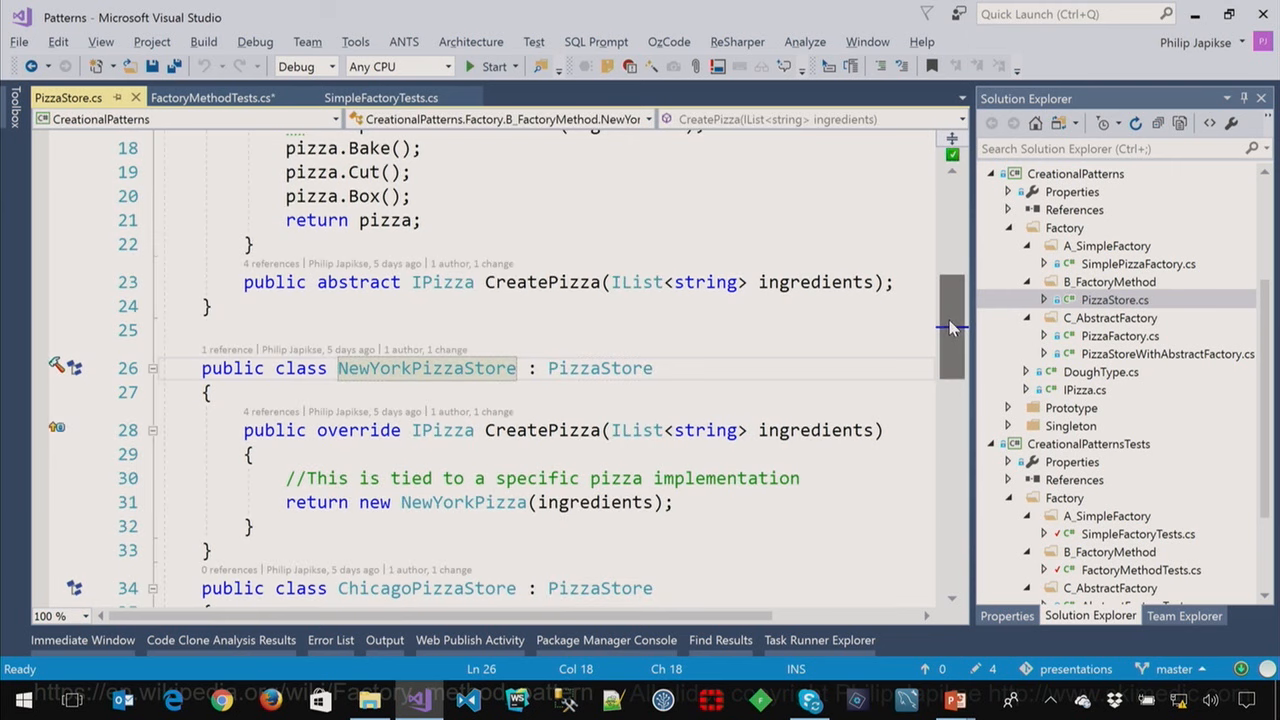
scroll(down, 3)
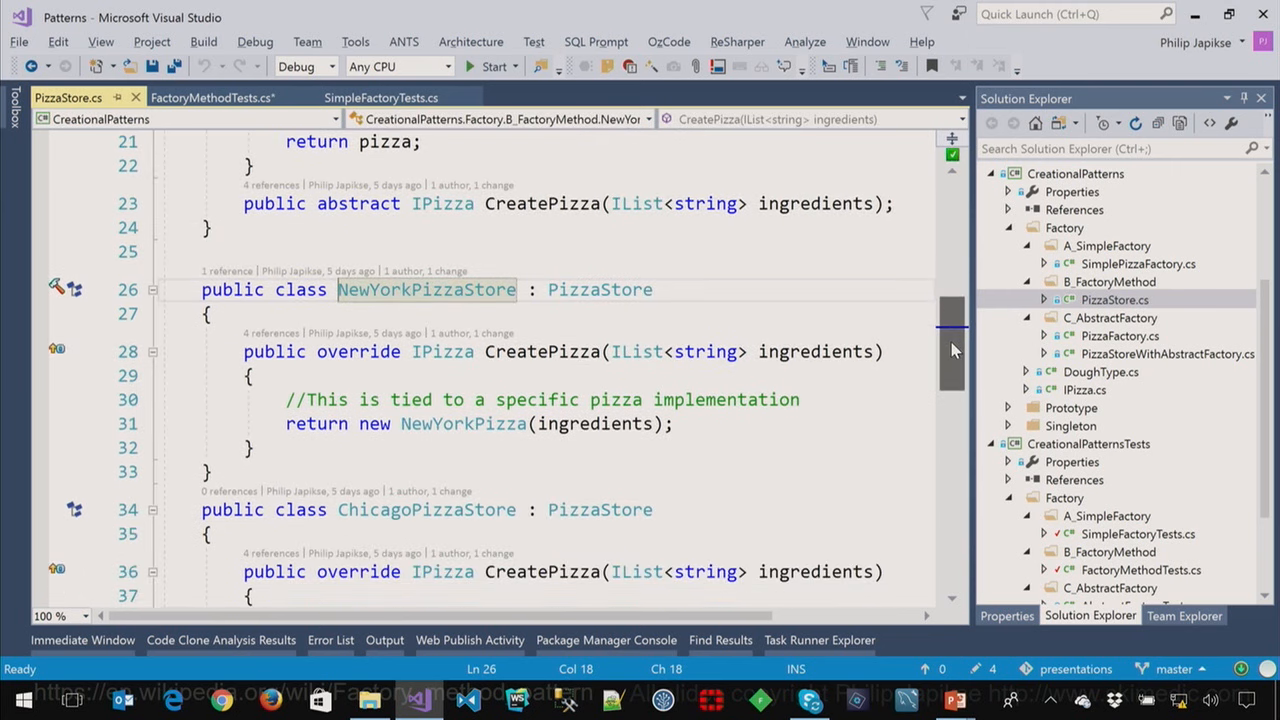
double_click(599, 289)
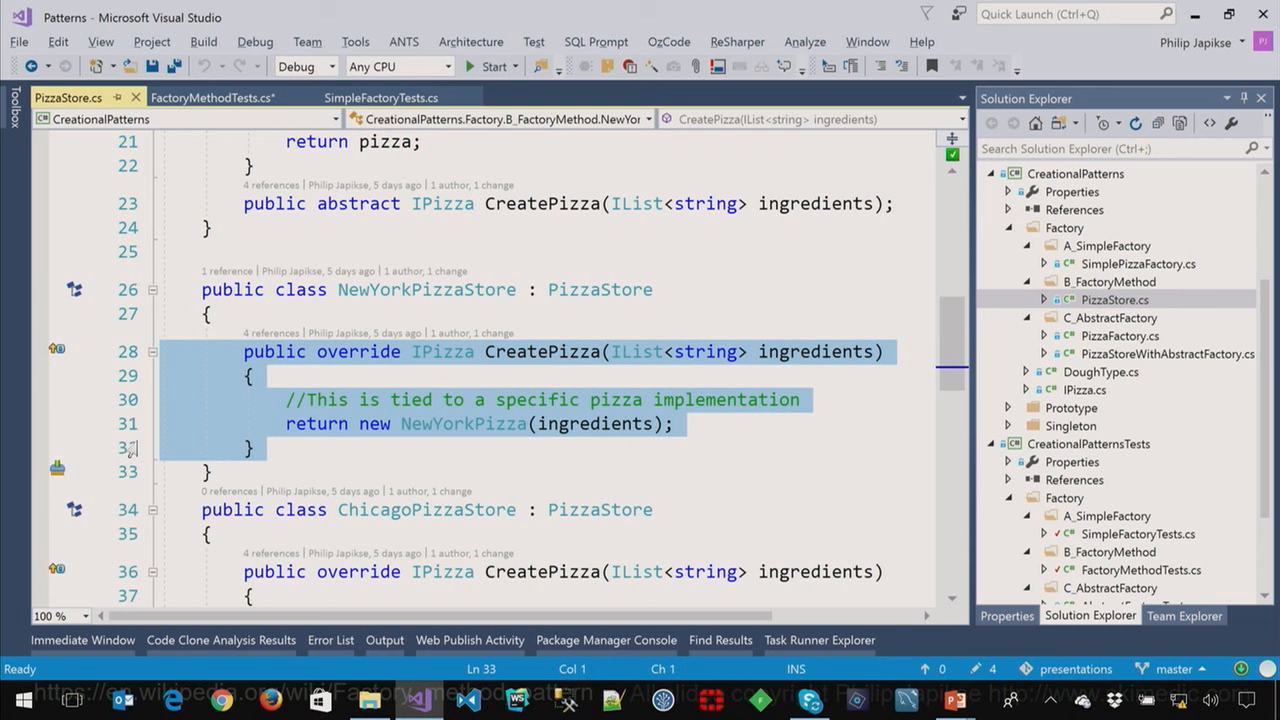
mouse_move(950, 343)
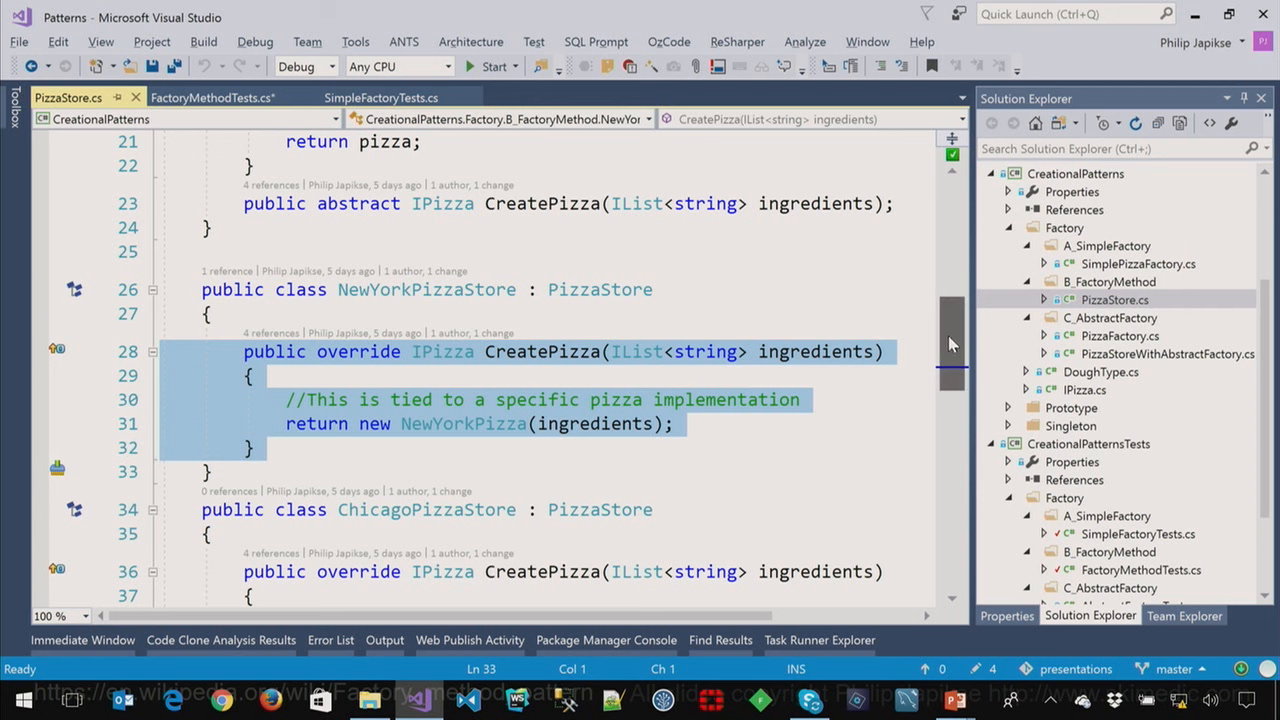
scroll(up, 3)
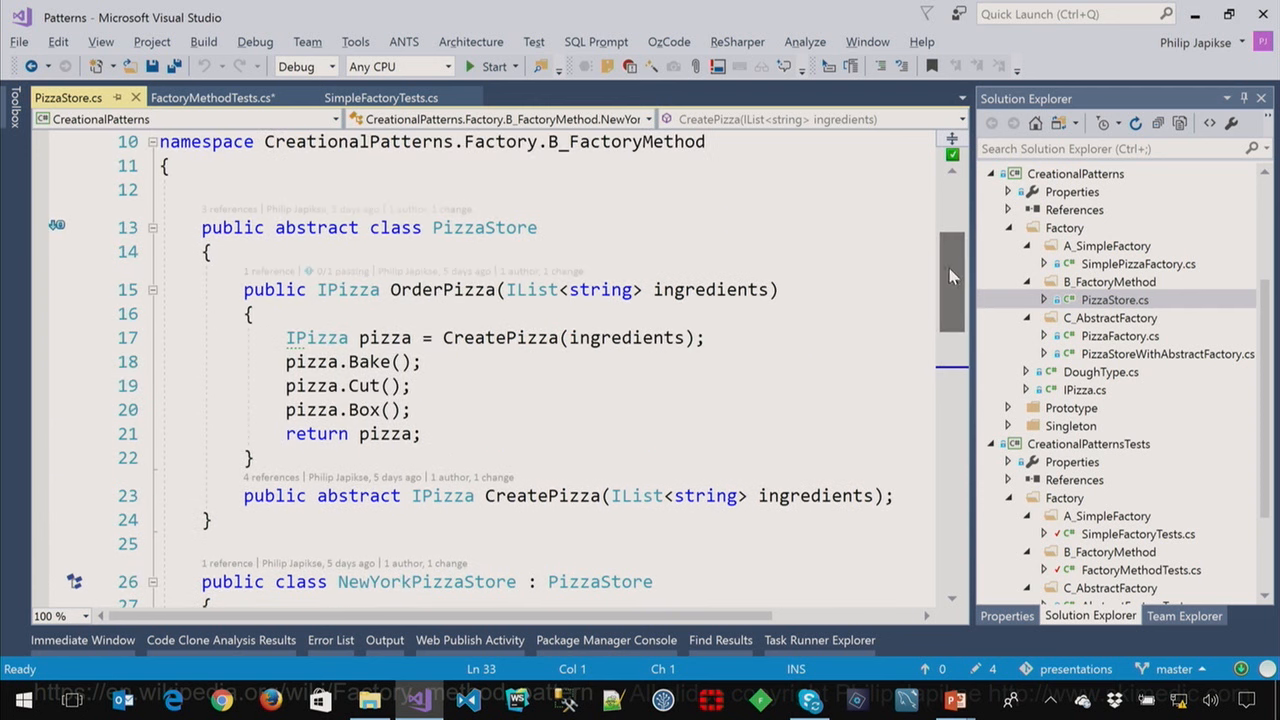
double_click(484, 227)
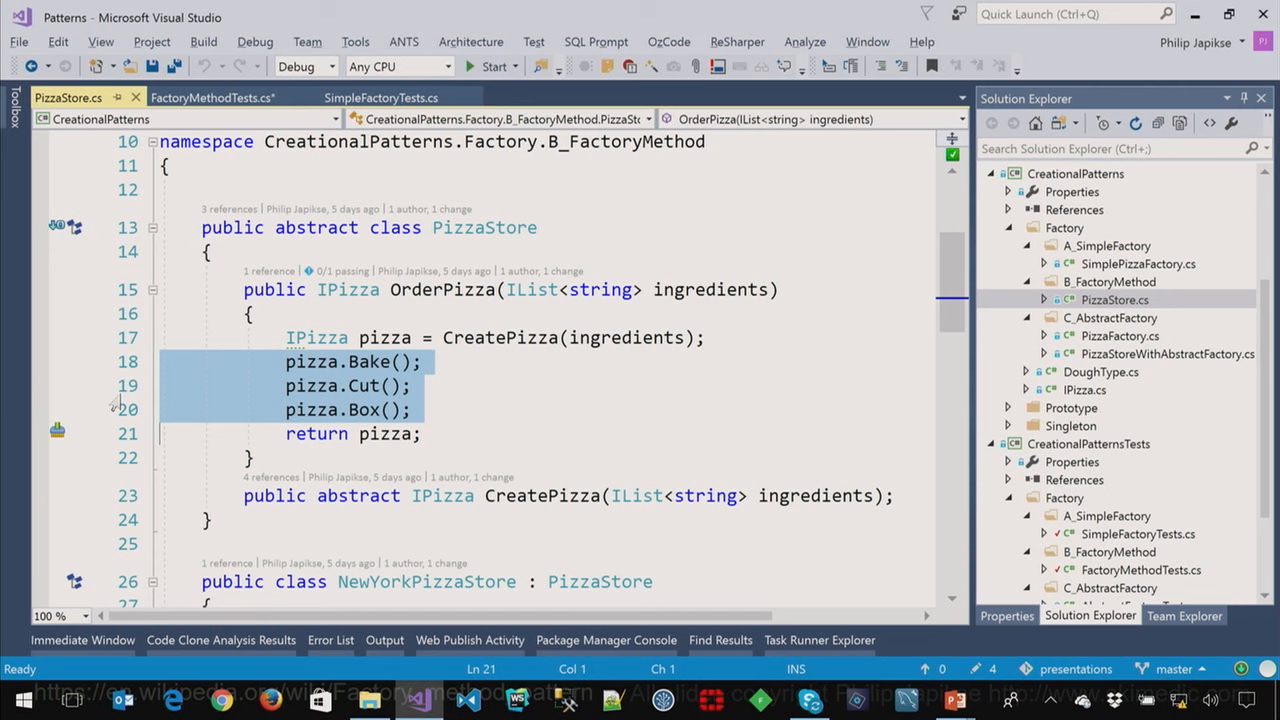
scroll(down, 3)
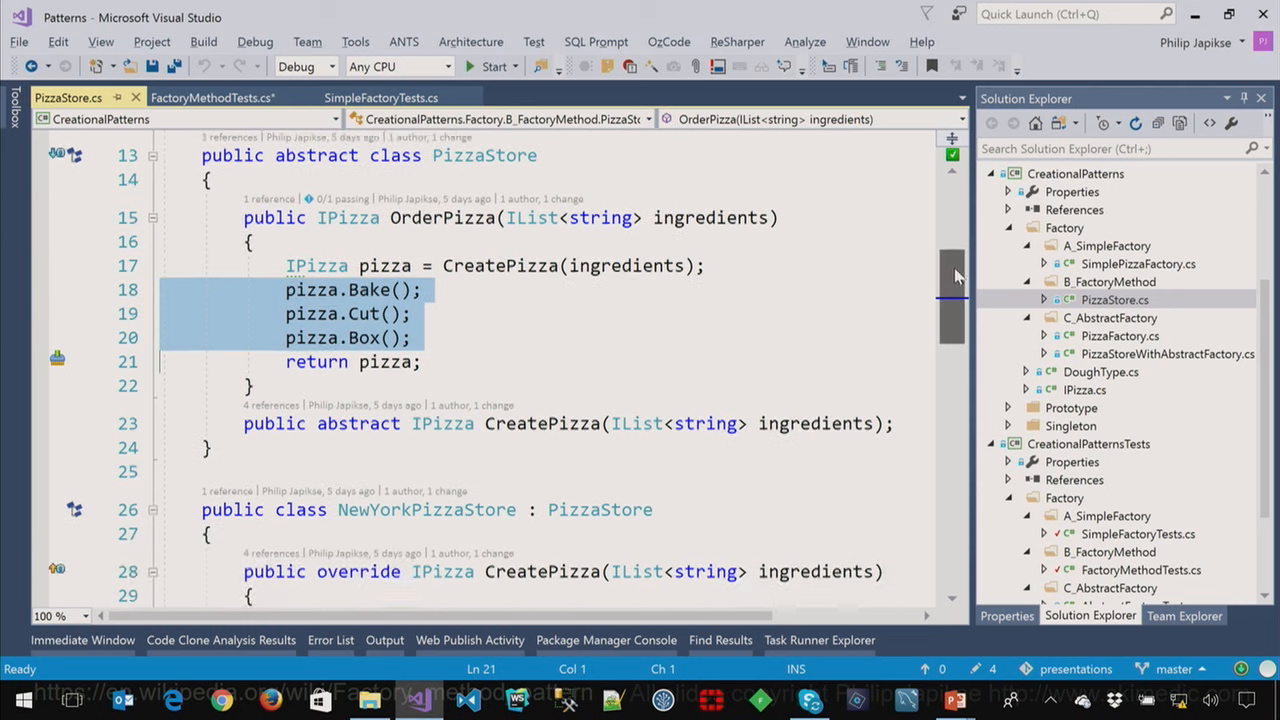
scroll(down, 3)
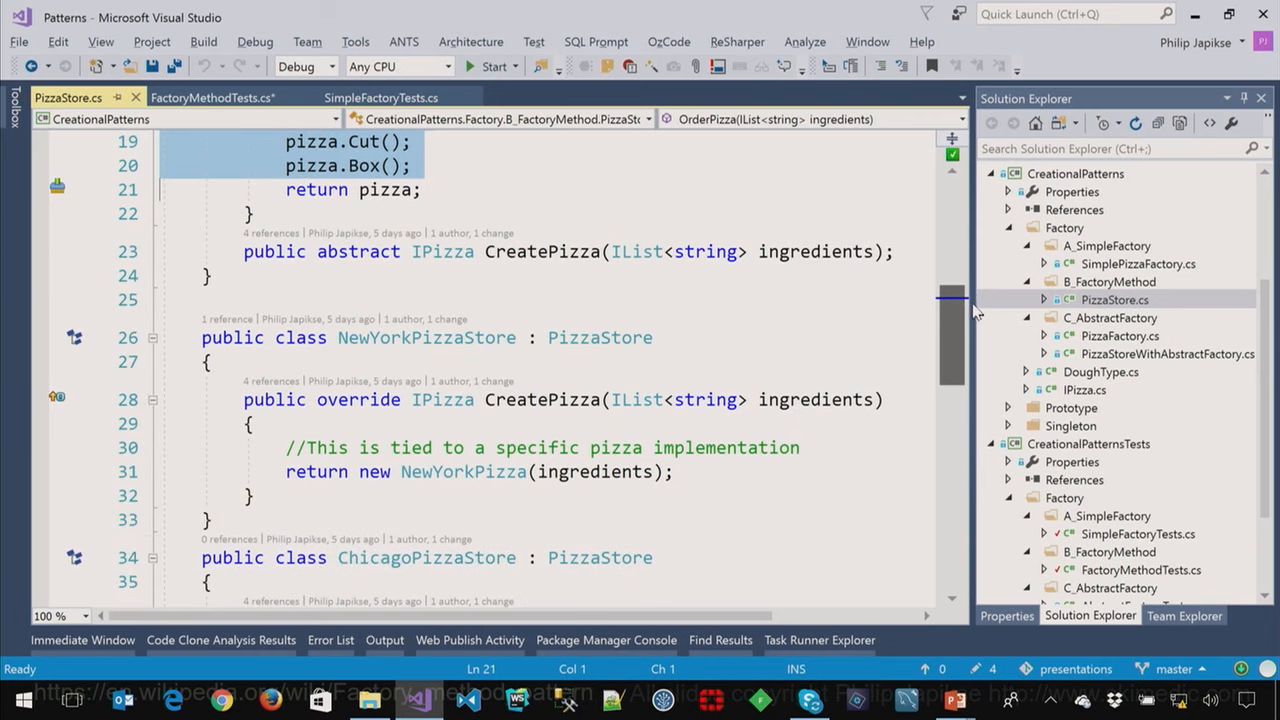
scroll(down, 3)
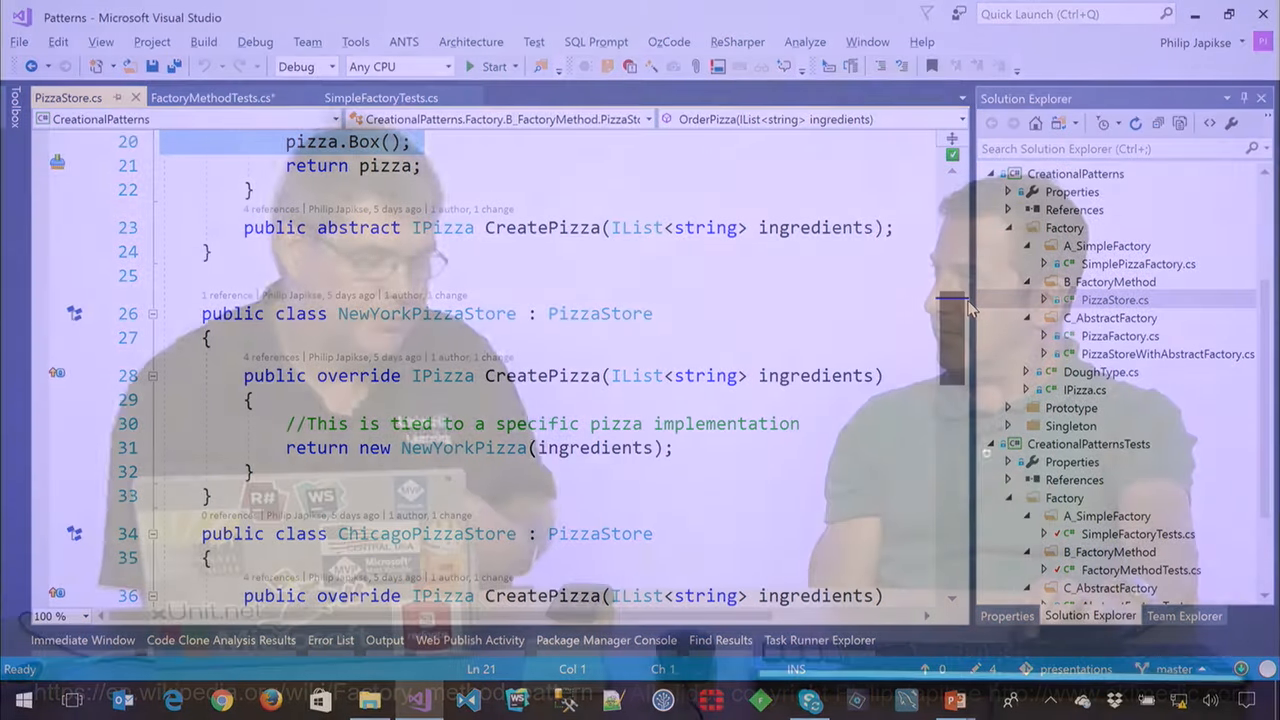
scroll(up, 3)
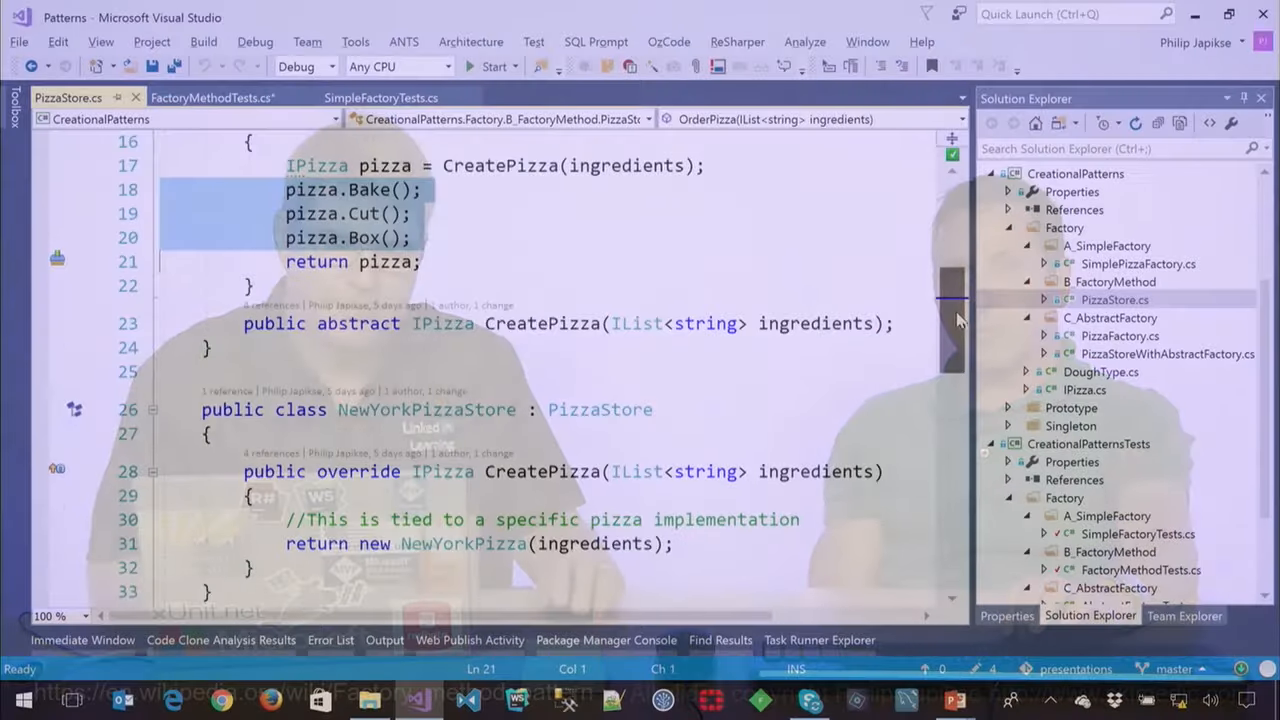
scroll(down, 3)
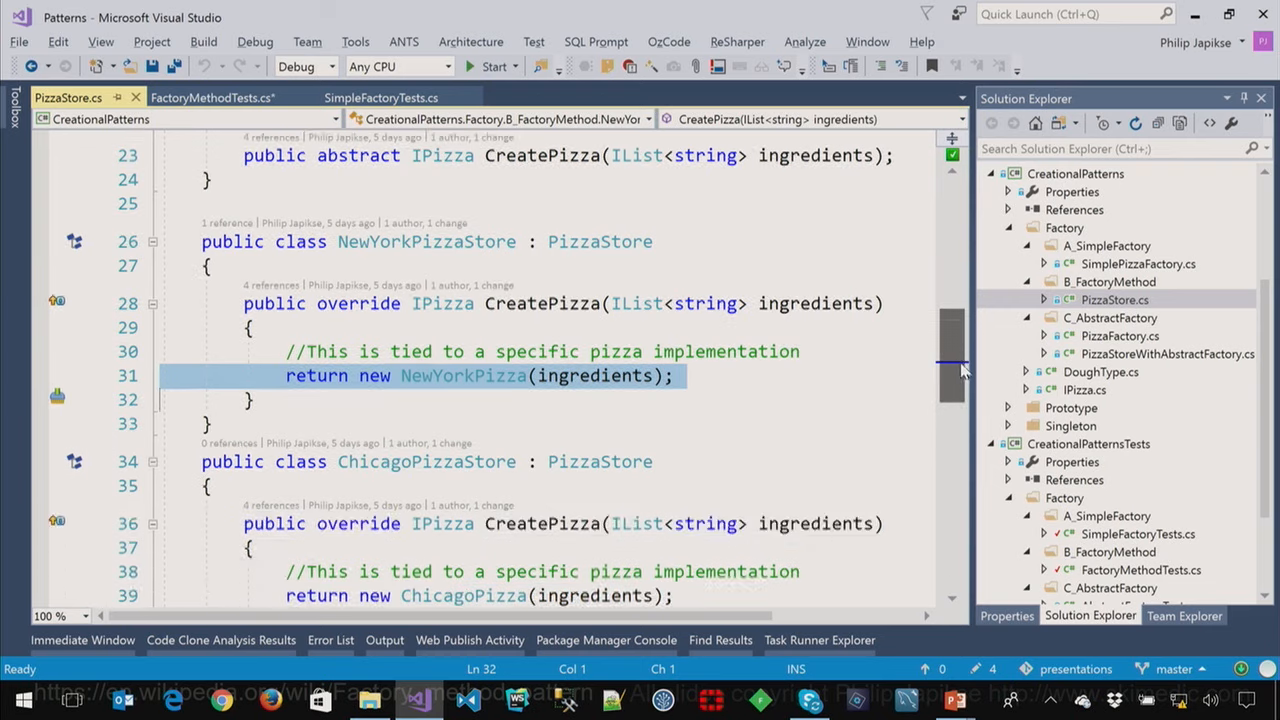
scroll(down, 3)
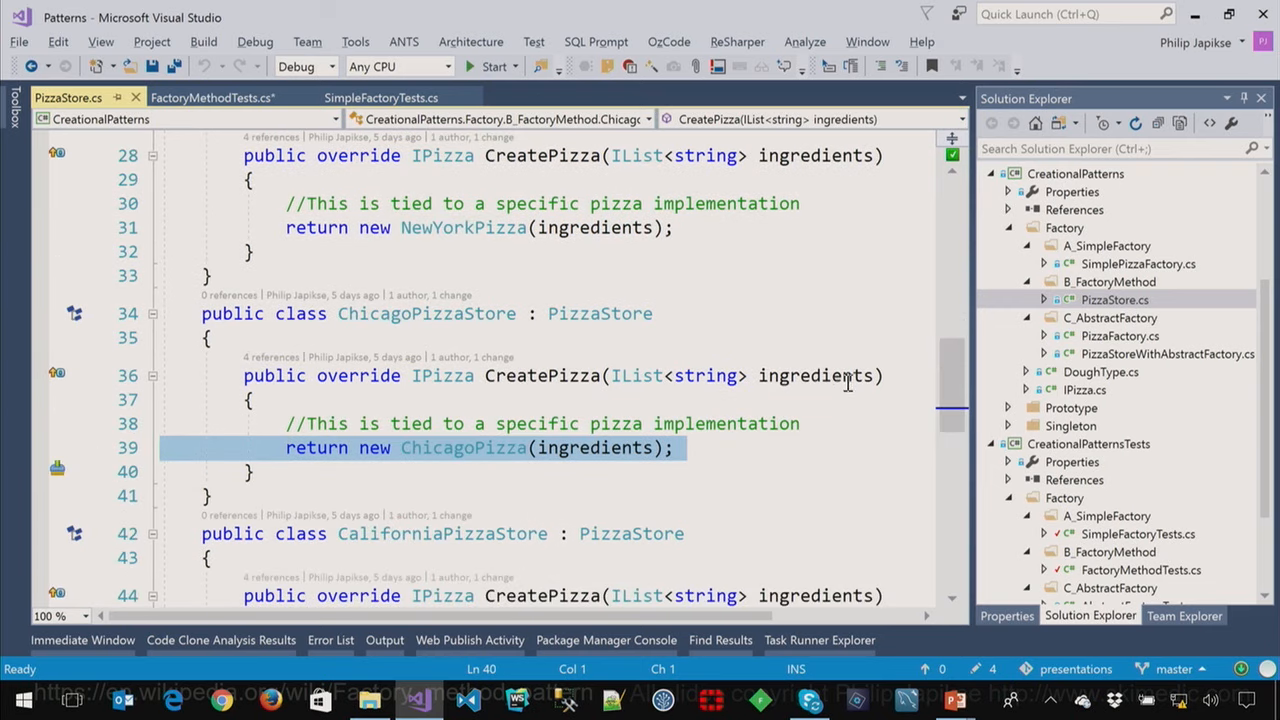
scroll(up, 3)
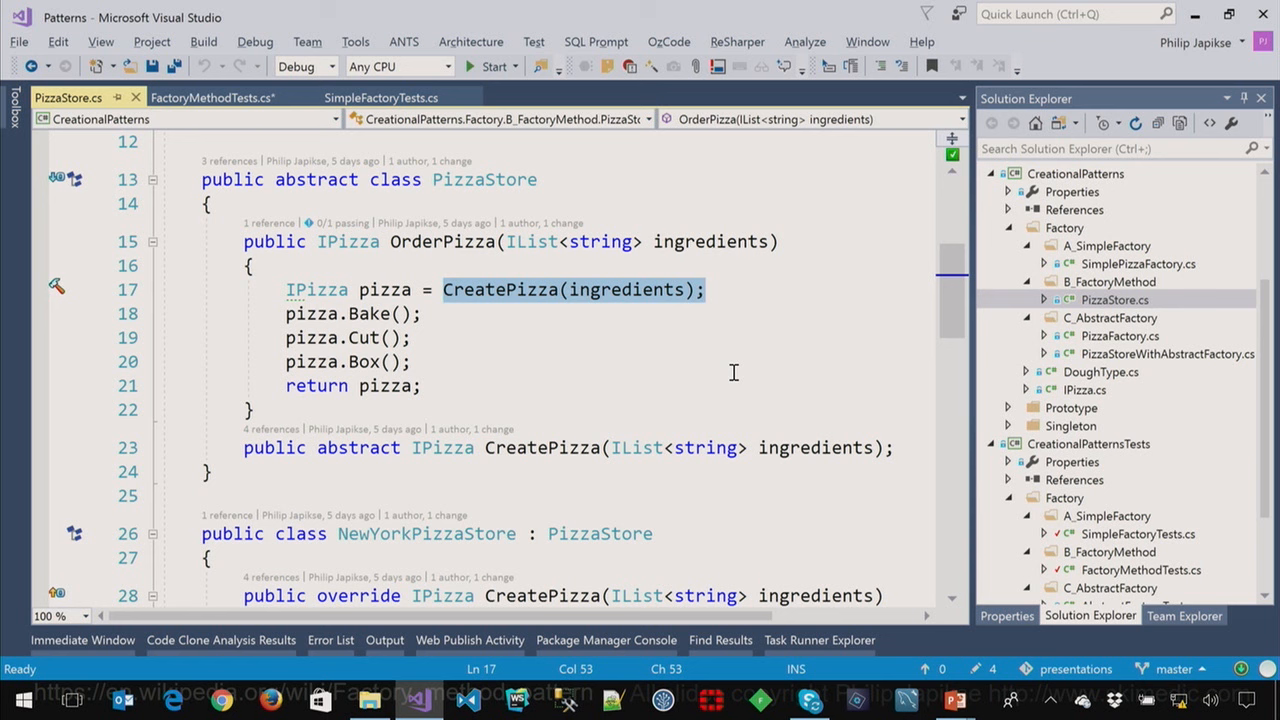
mouse_move(776, 493)
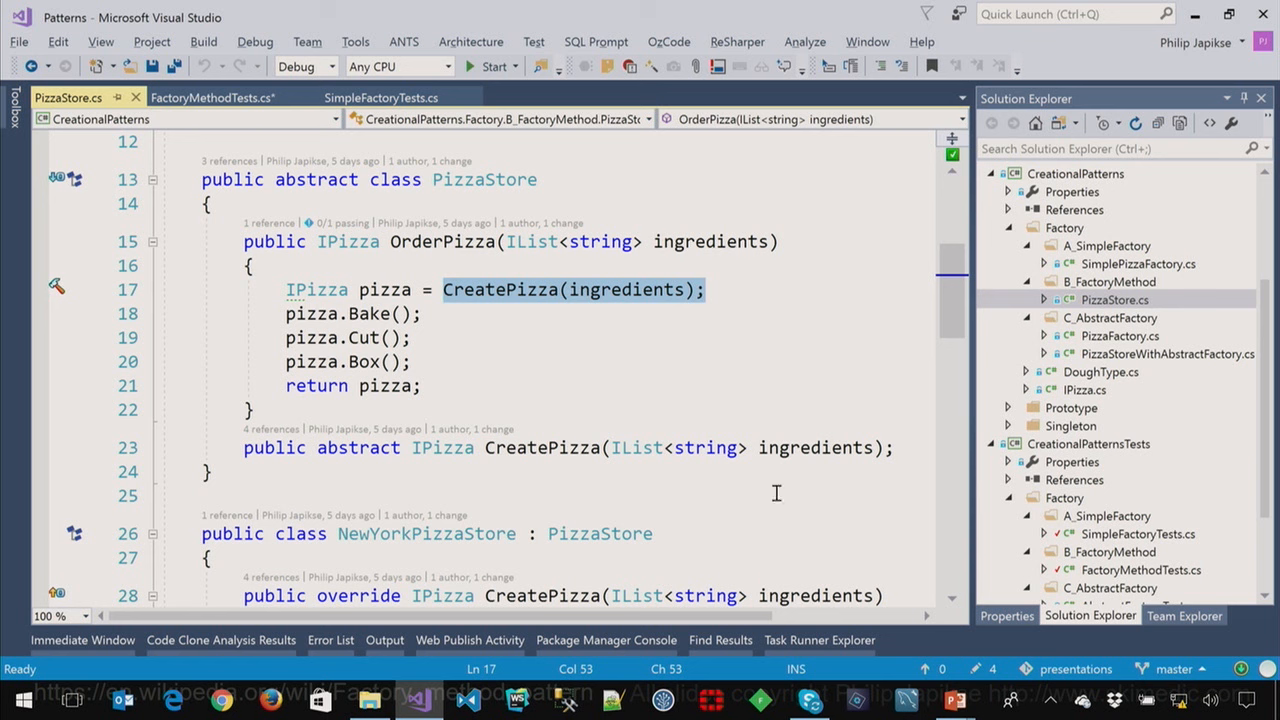
scroll(down, 3)
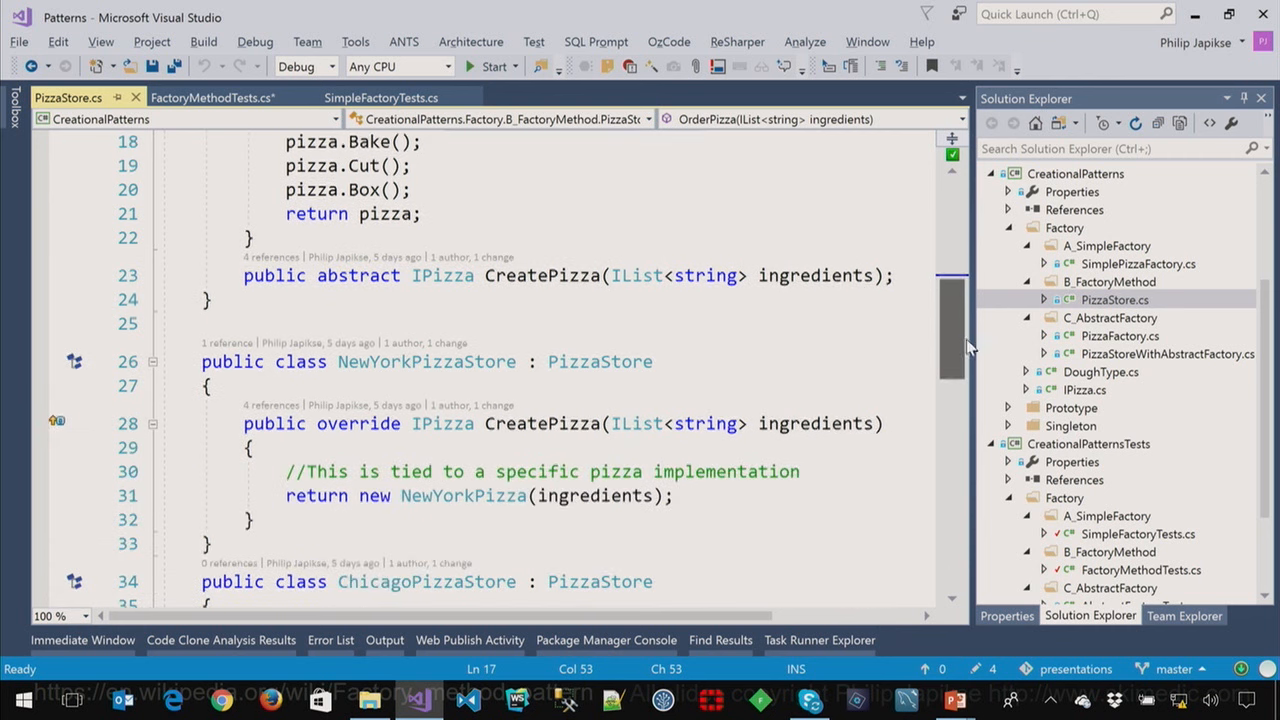
scroll(down, 3)
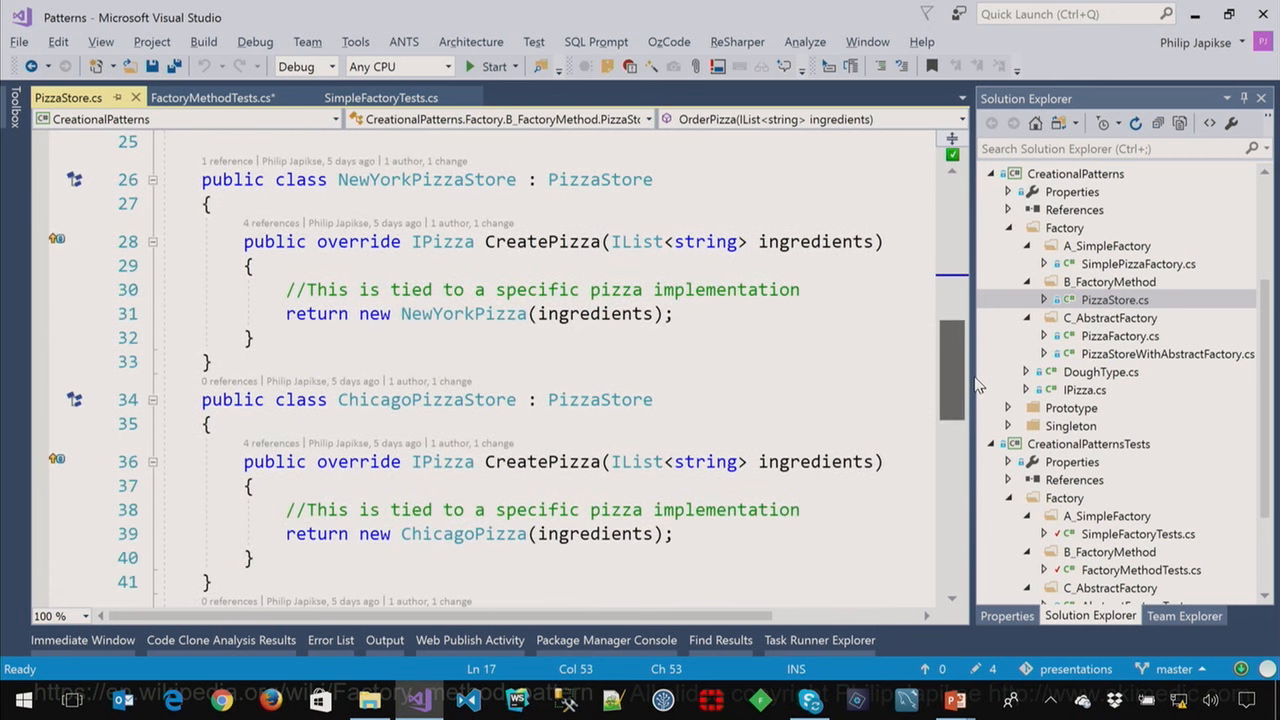
mouse_move(928, 371)
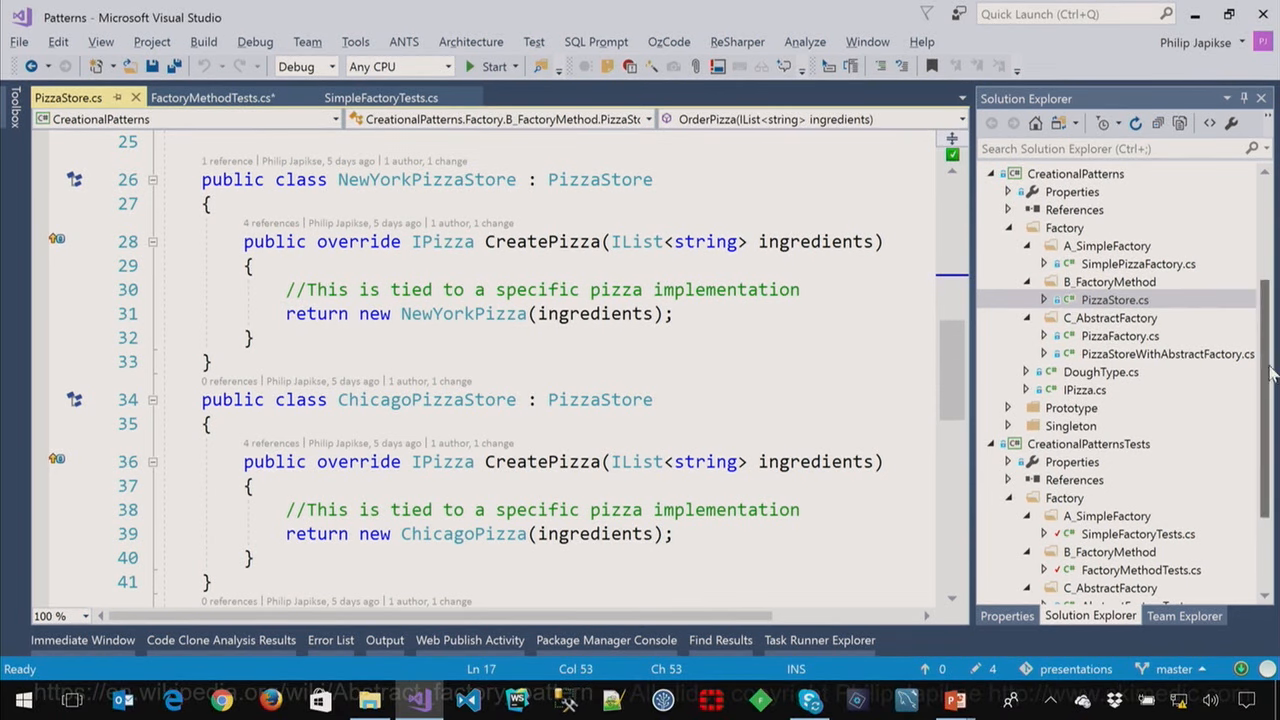
- Scroll down to the ShouldUserAnAbstractFactoryToCreatePizza test body in AbstractFactoryTests.cs
scroll(down, 3)
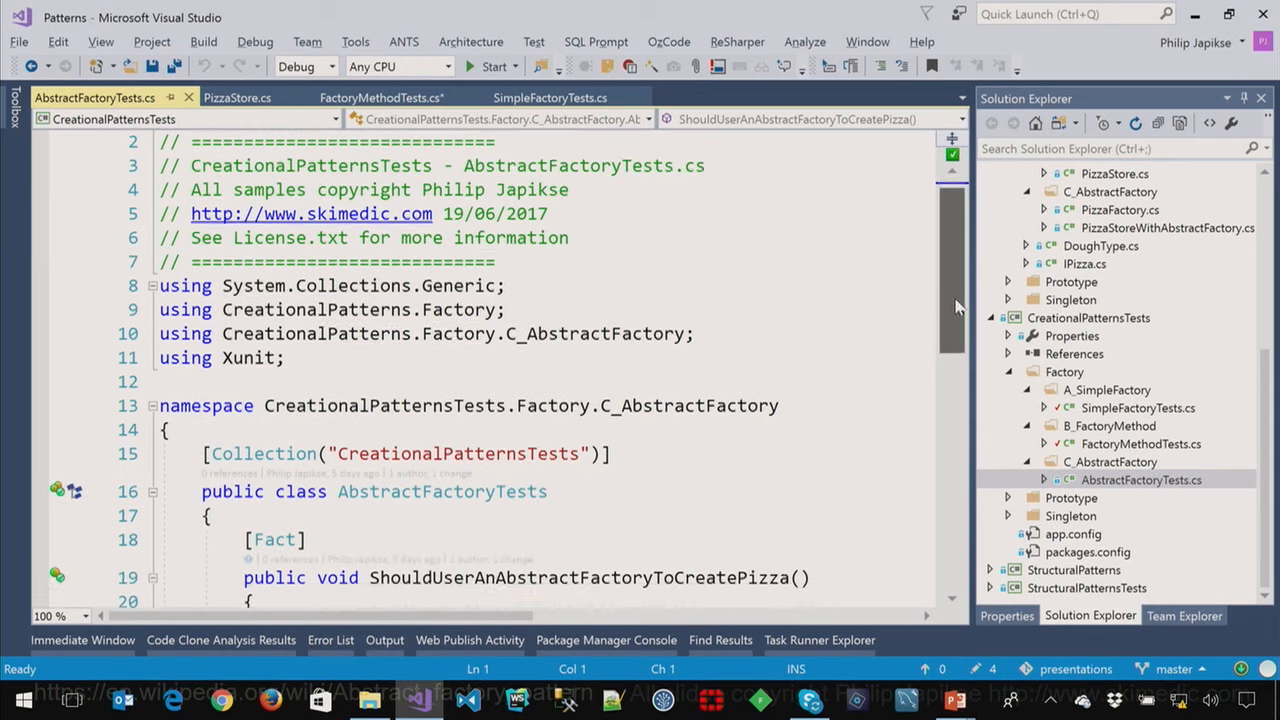
scroll(down, 3)
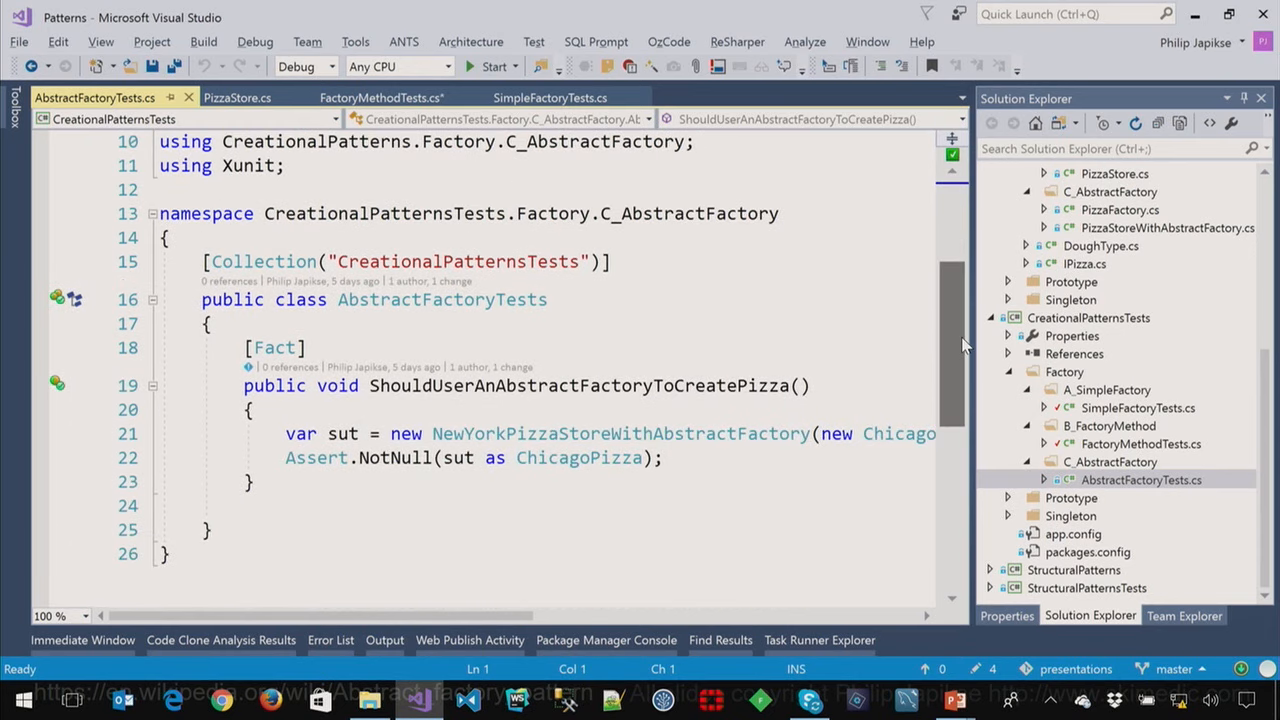
mouse_move(920, 329)
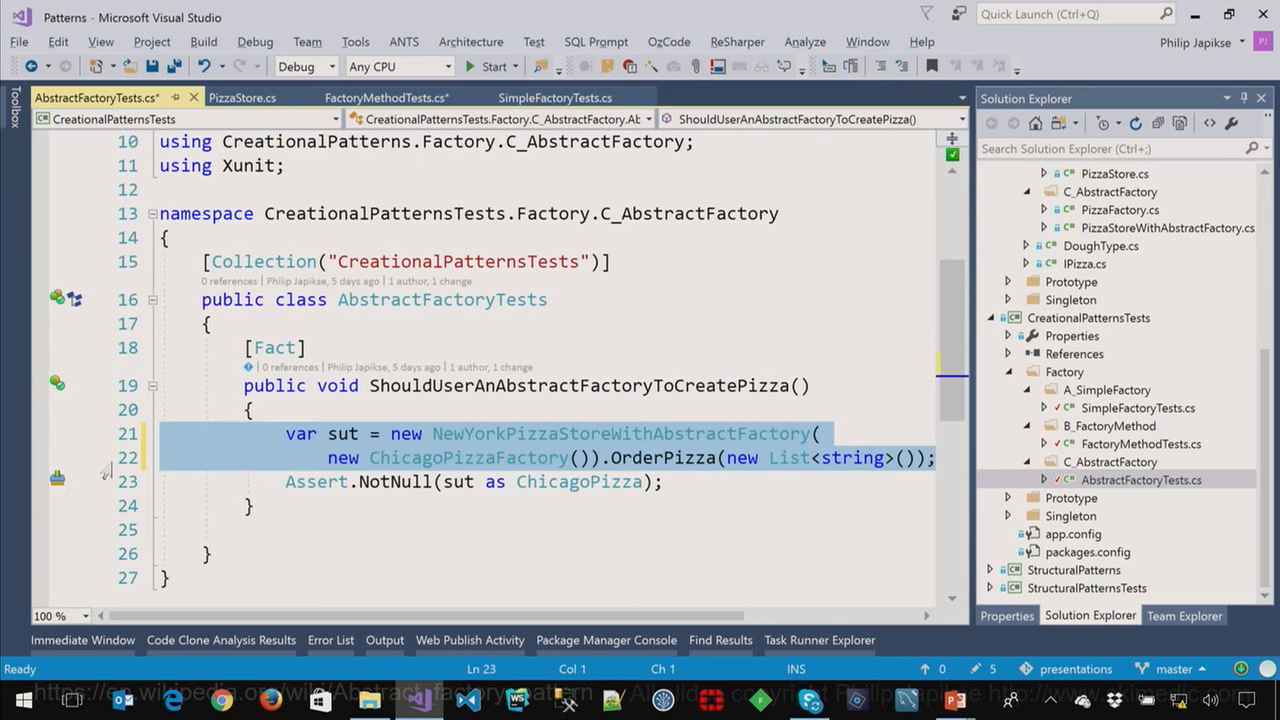
mouse_move(430, 596)
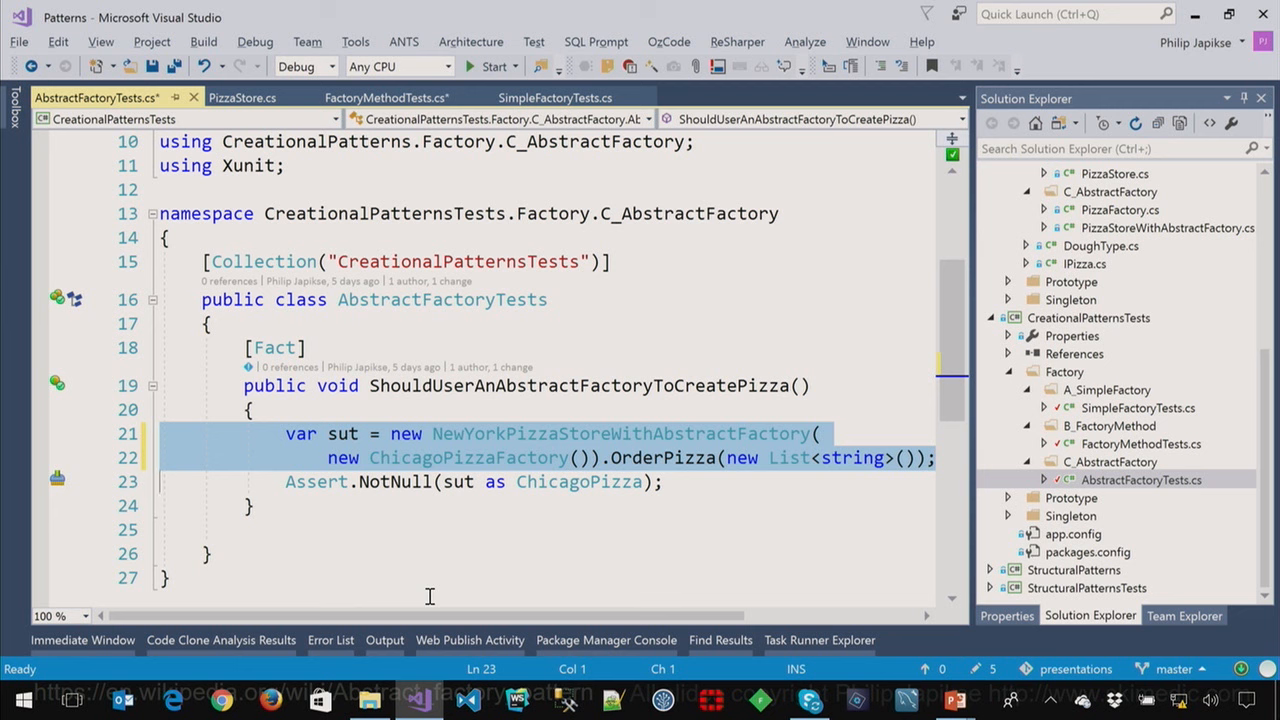
mouse_move(852, 553)
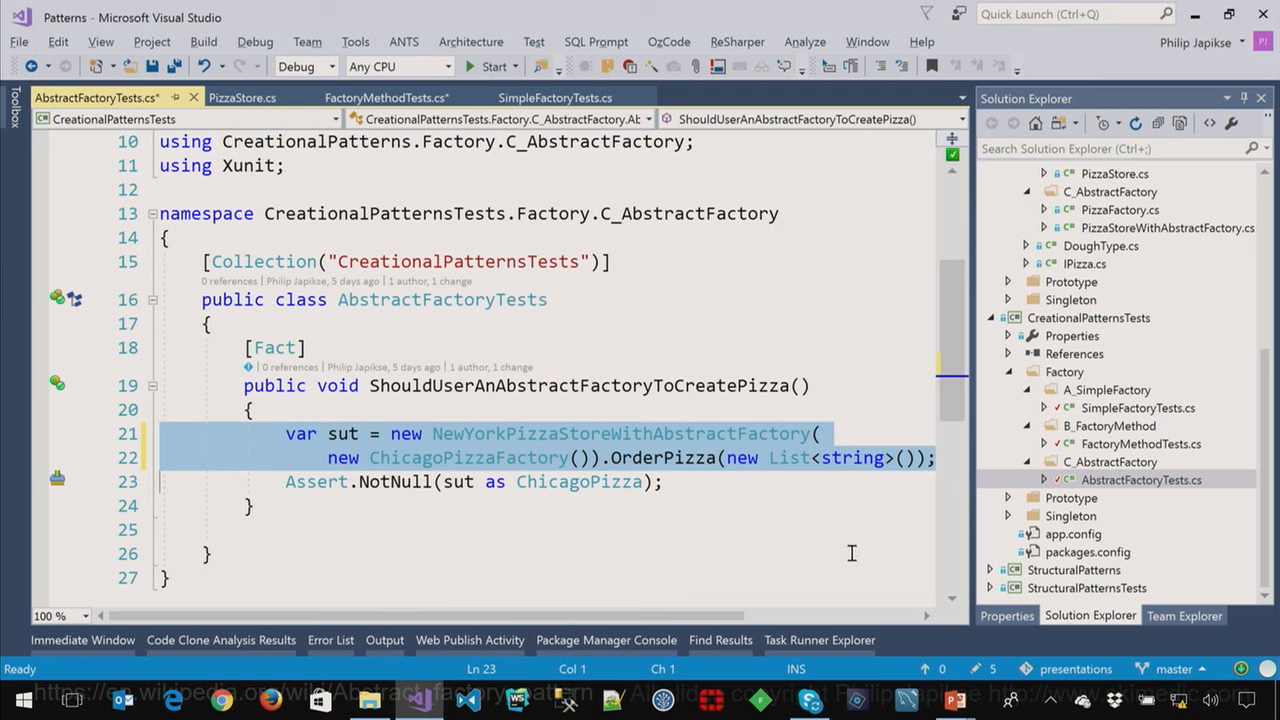
- Select PizzaFactory.cs in Solution Explorer
click(1120, 210)
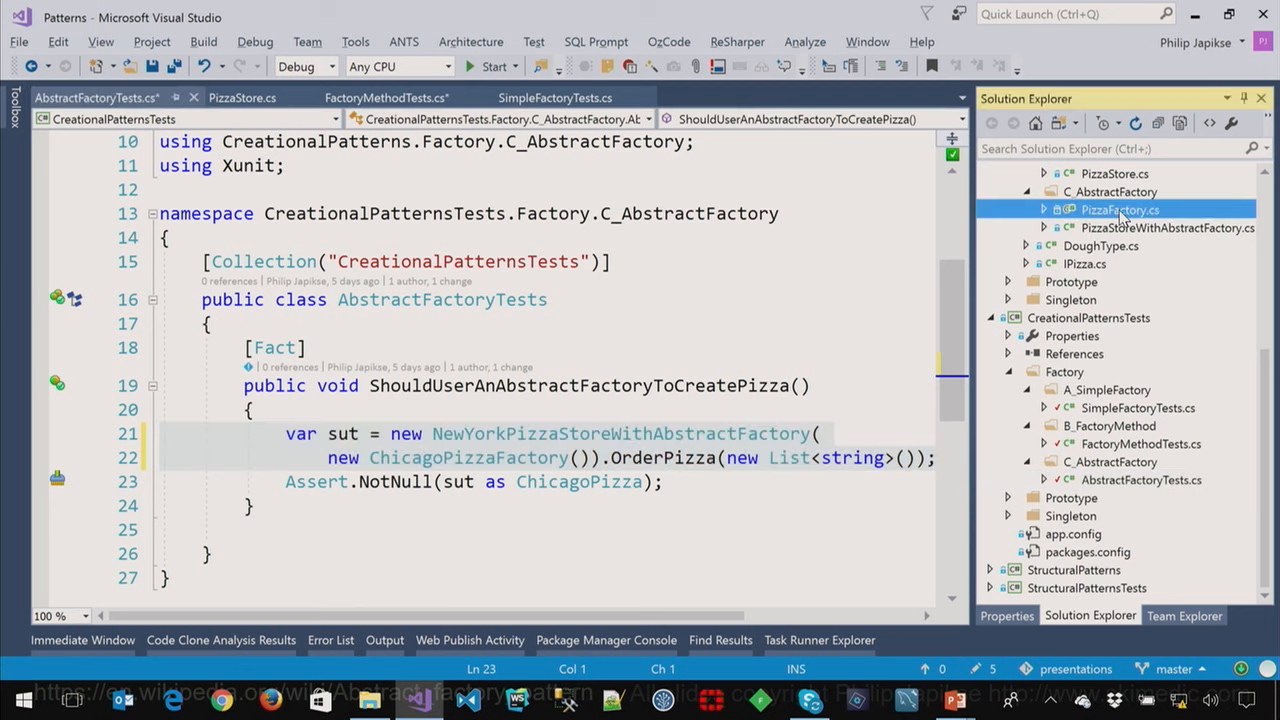
- Open PizzaFactory.cs and scroll through the IPizzaFactory, NewYorkPizzaFactory and ChicagoPizzaFactory classes
double_click(1120, 209)
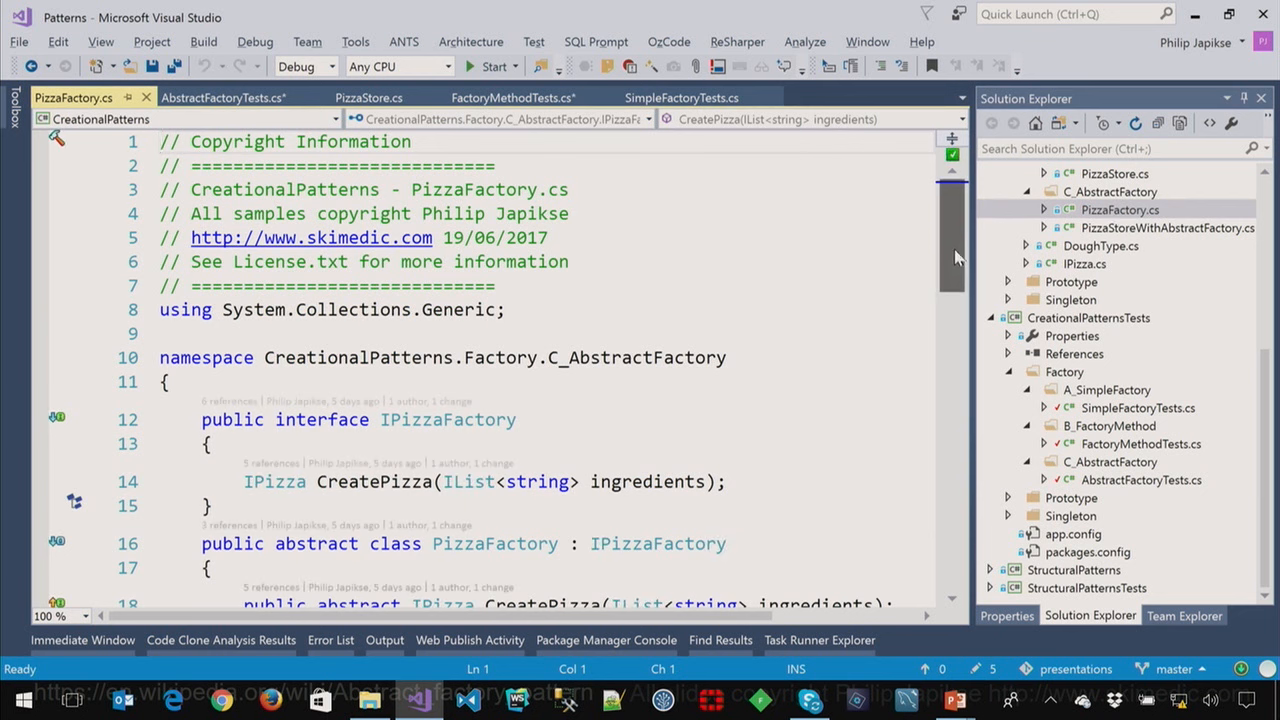
scroll(down, 3)
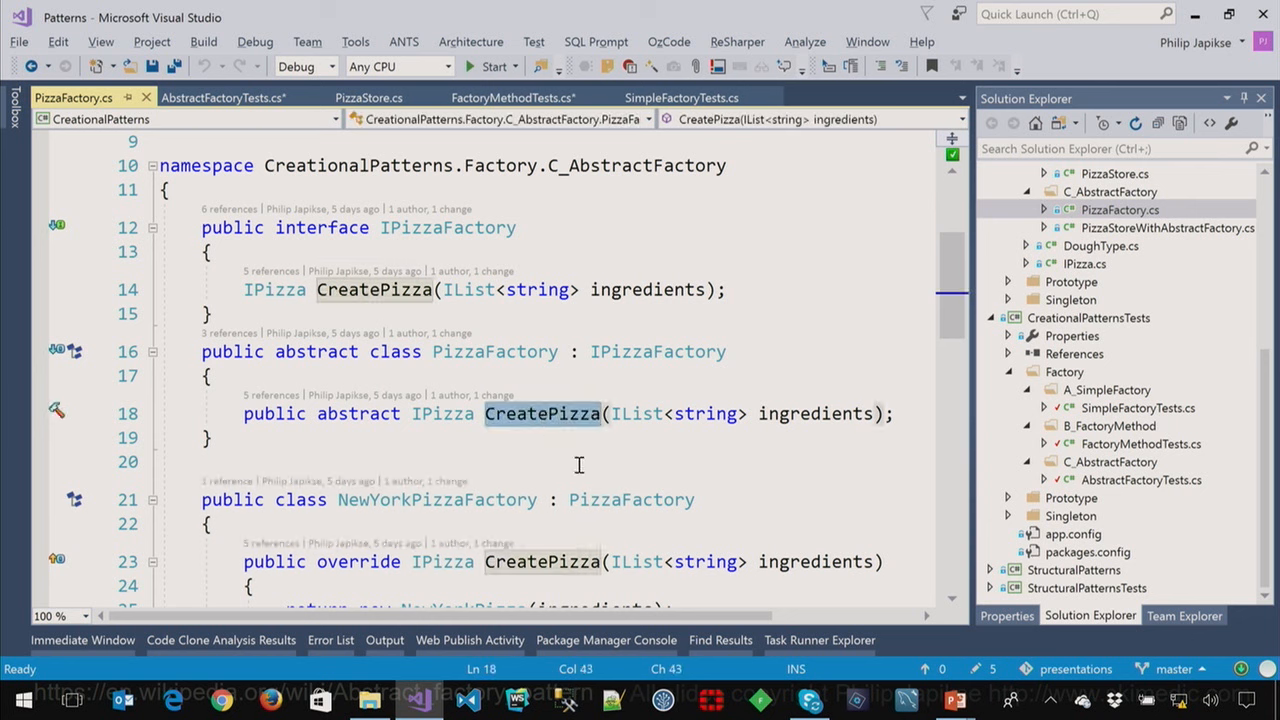
scroll(down, 3)
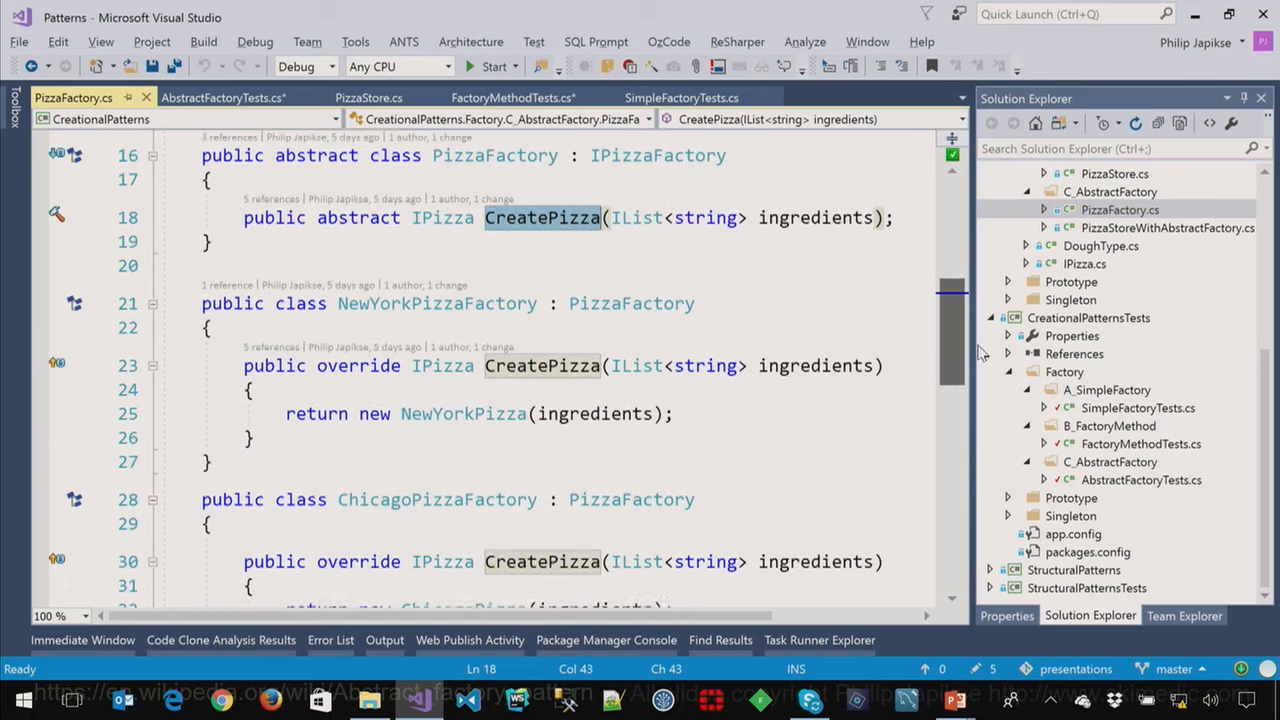
scroll(down, 3)
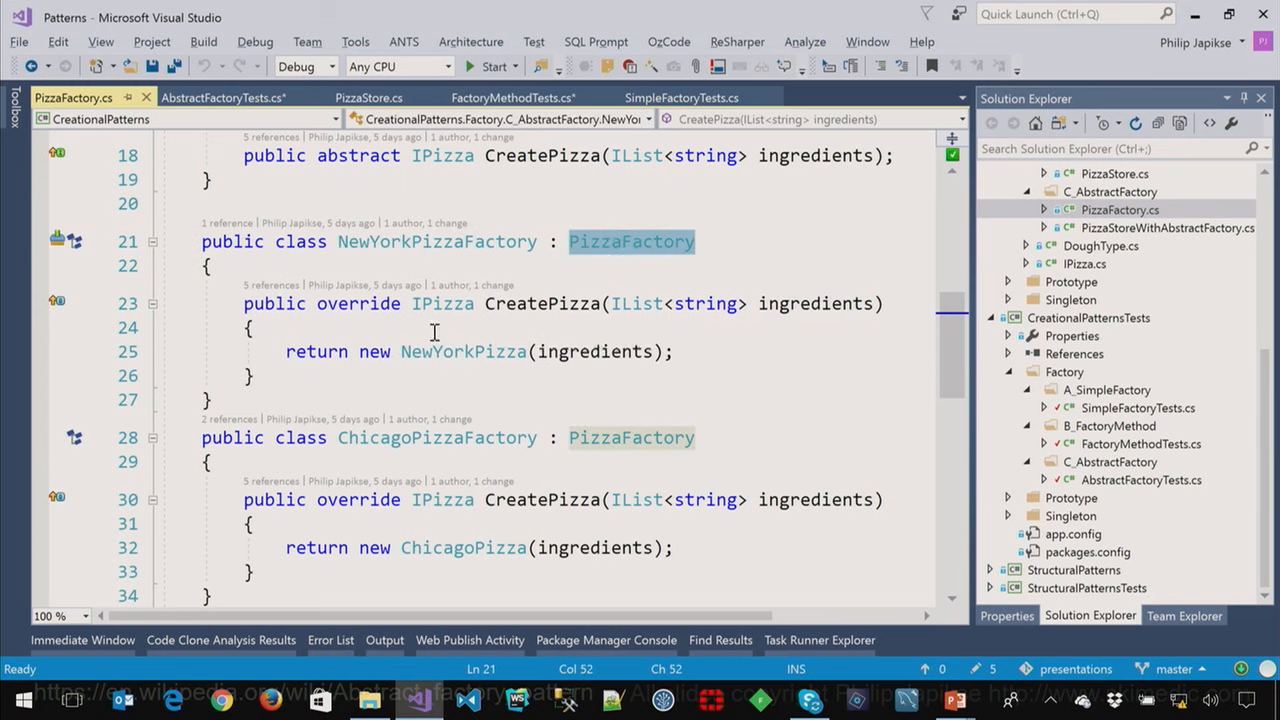
- Select the NewYorkPizza return line in the New York factory's CreatePizza override
click(670, 351)
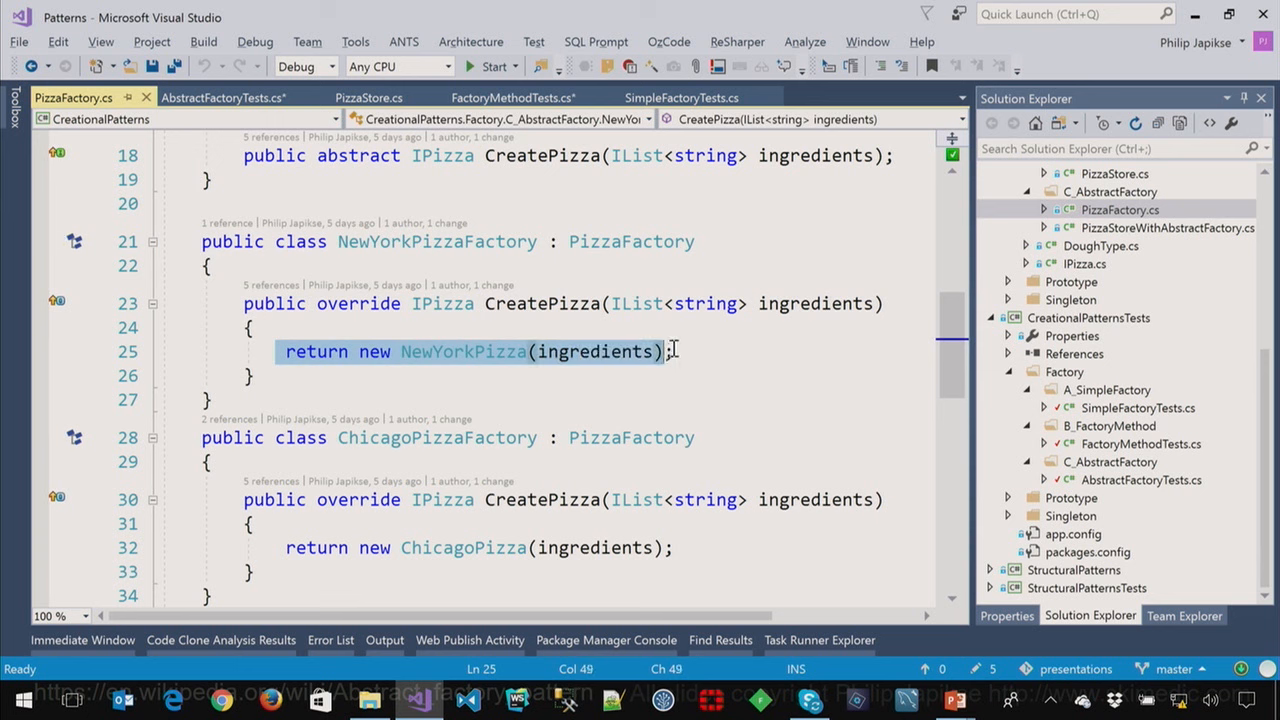
click(673, 351)
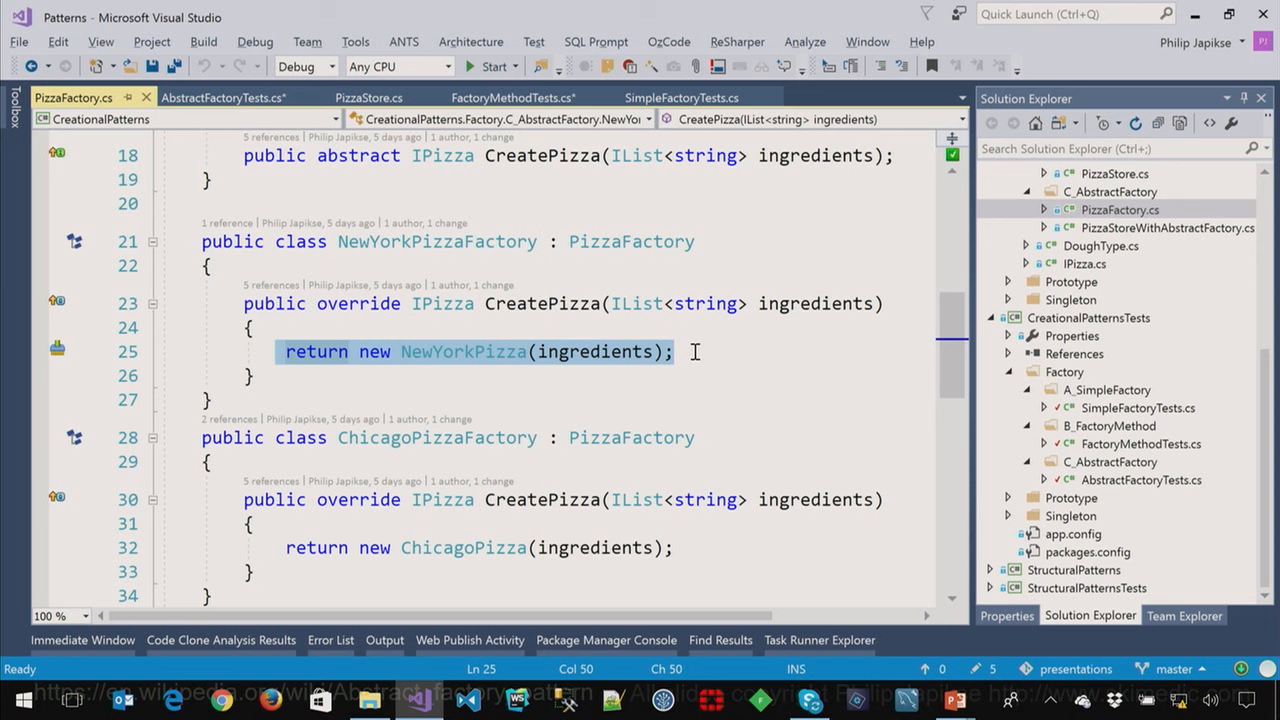
click(1165, 227)
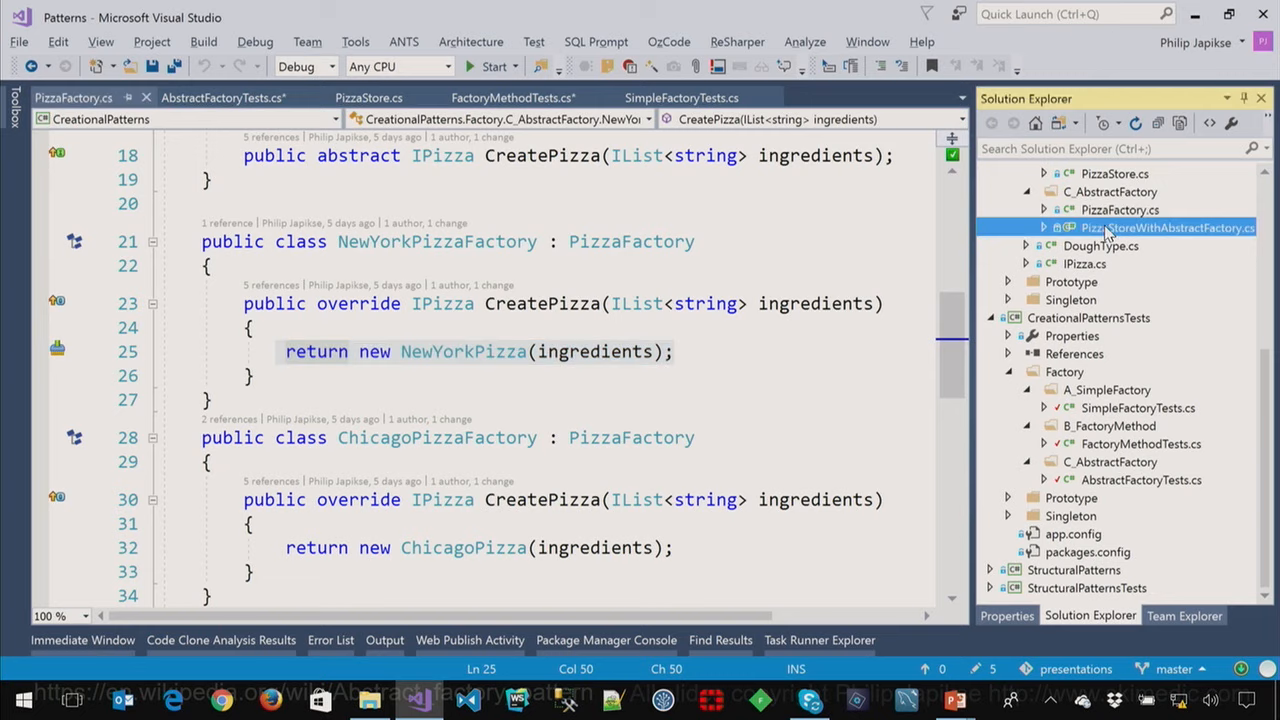
- Open PizzaStoreWithAbstractFactory.cs and scroll down to the NewYorkPizzaStoreWithAbstractFactory class
double_click(1165, 227)
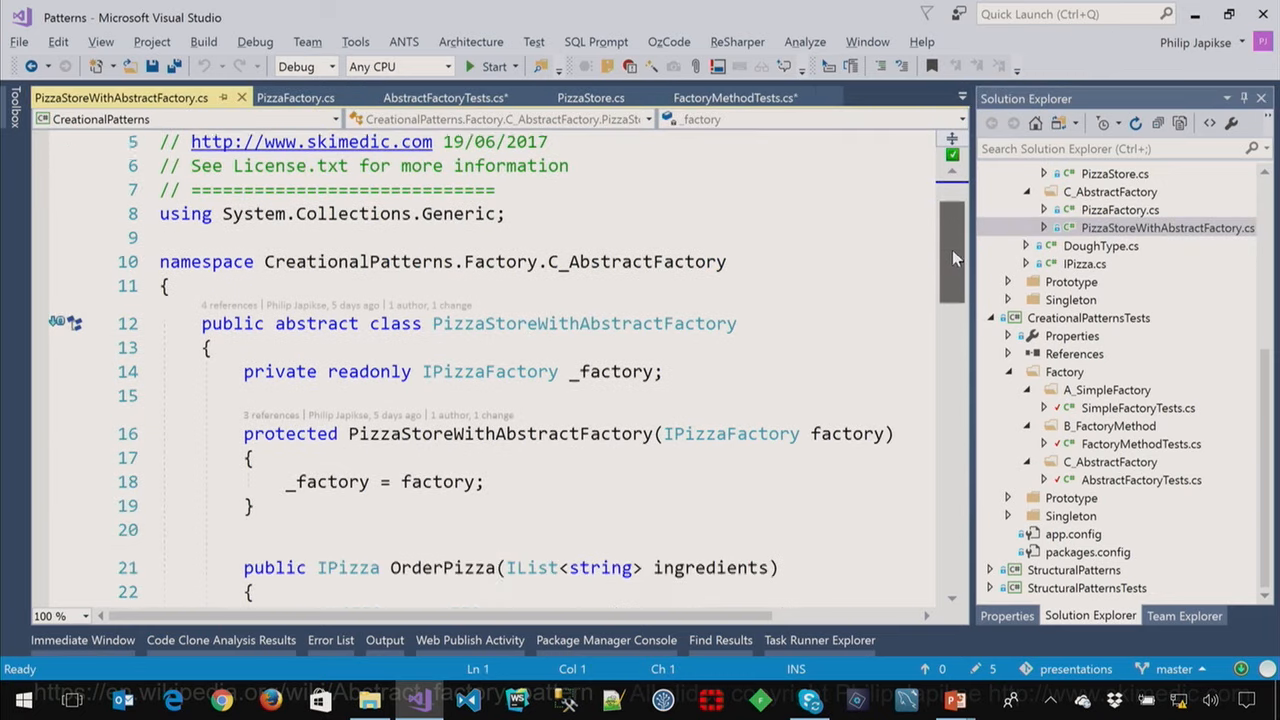
scroll(down, 3)
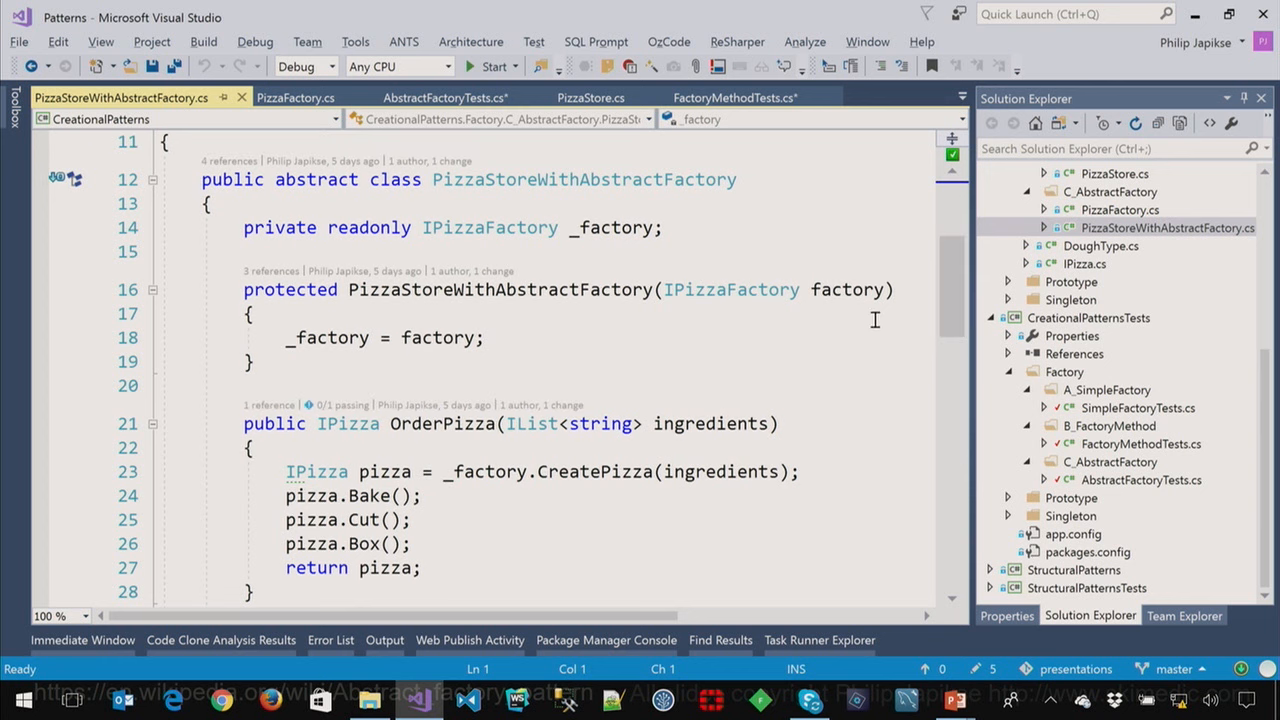
mouse_move(842, 348)
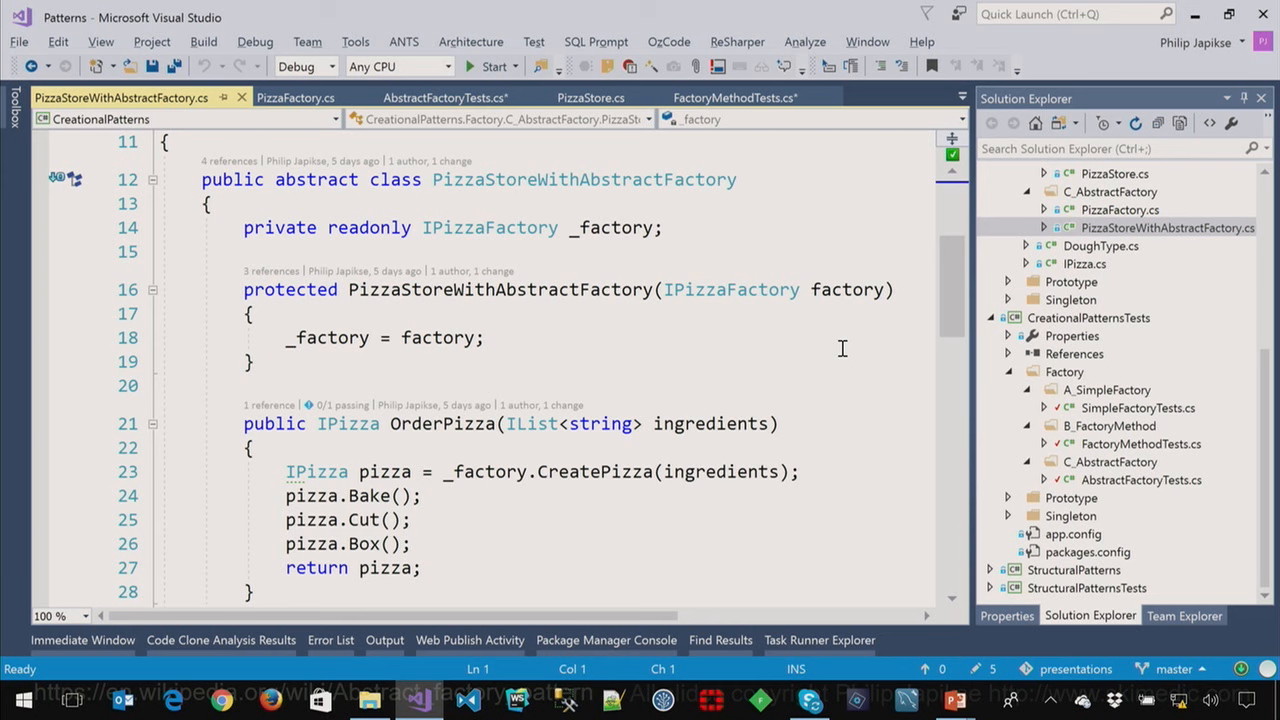
scroll(down, 3)
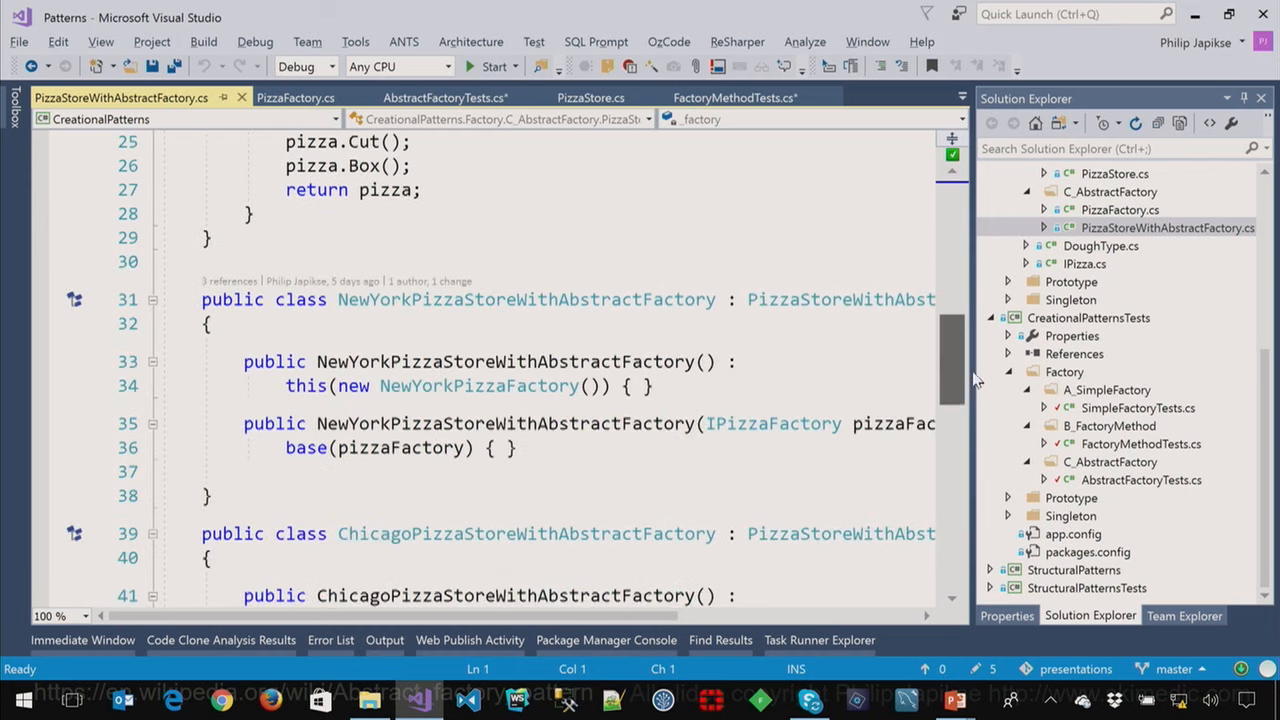
- Wrap the New York store's class declaration and factory constructor onto separate lines
scroll(down, 3)
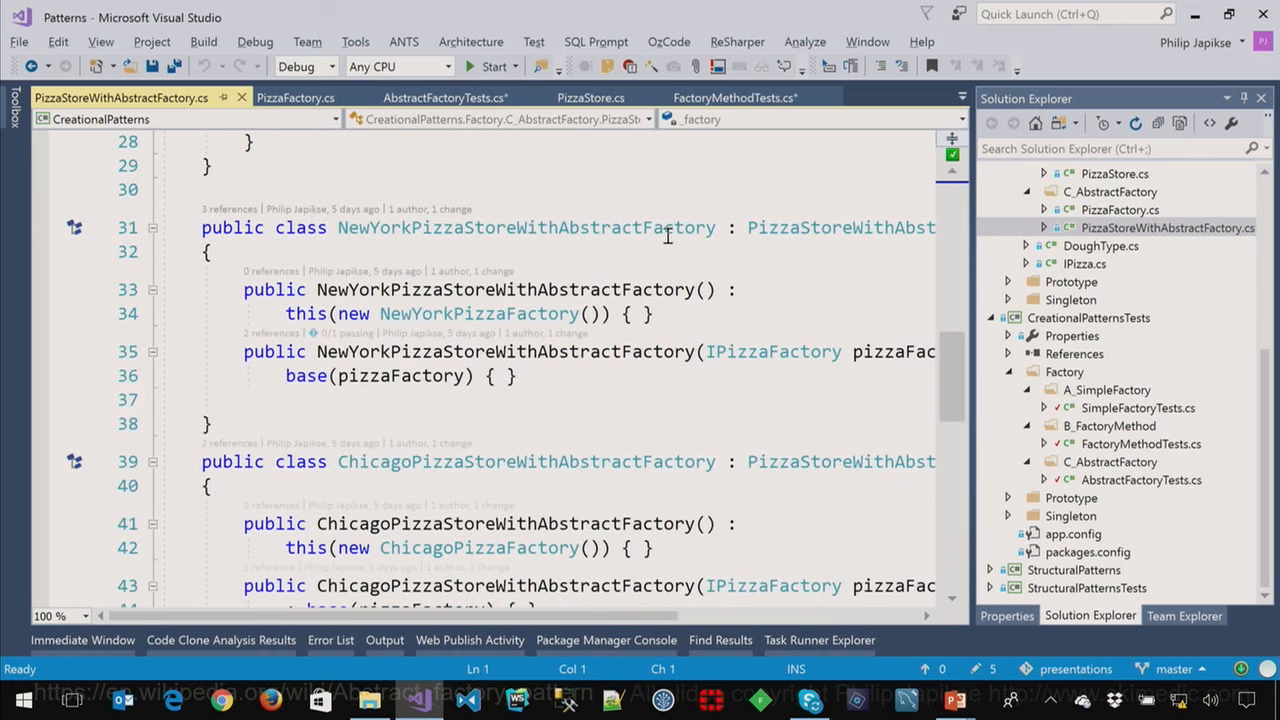
double_click(525, 227)
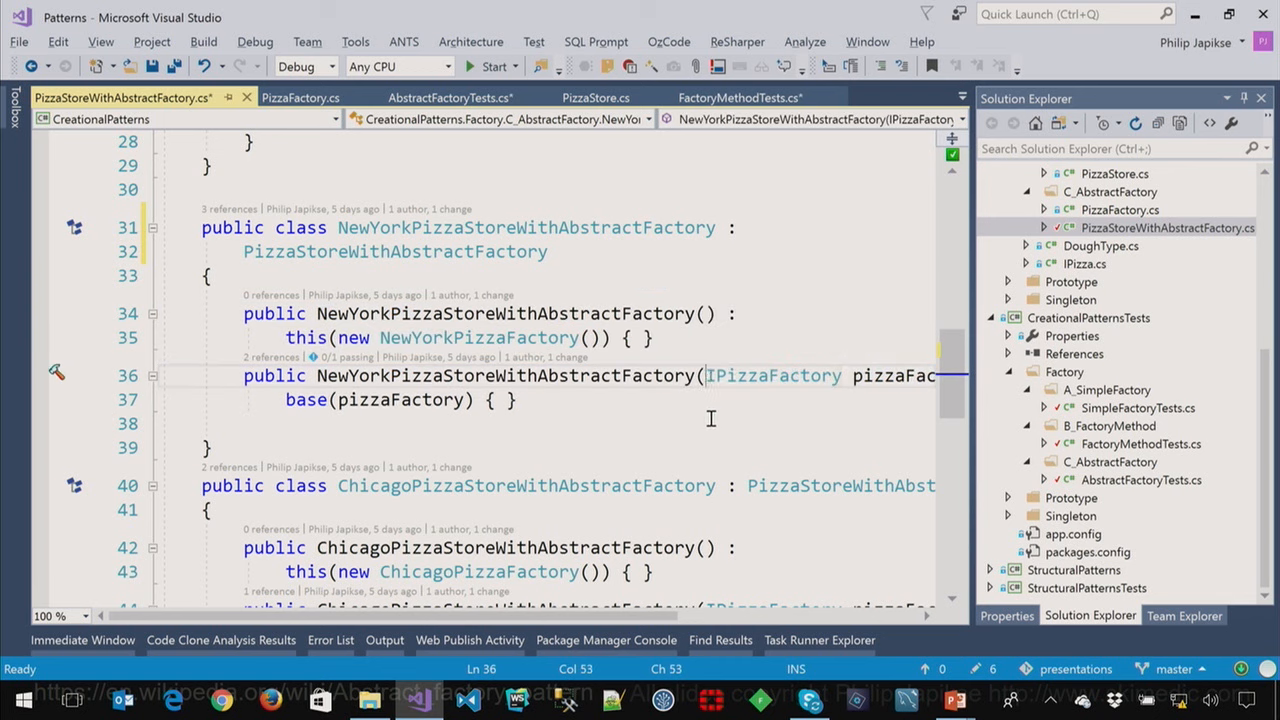
key(Enter)
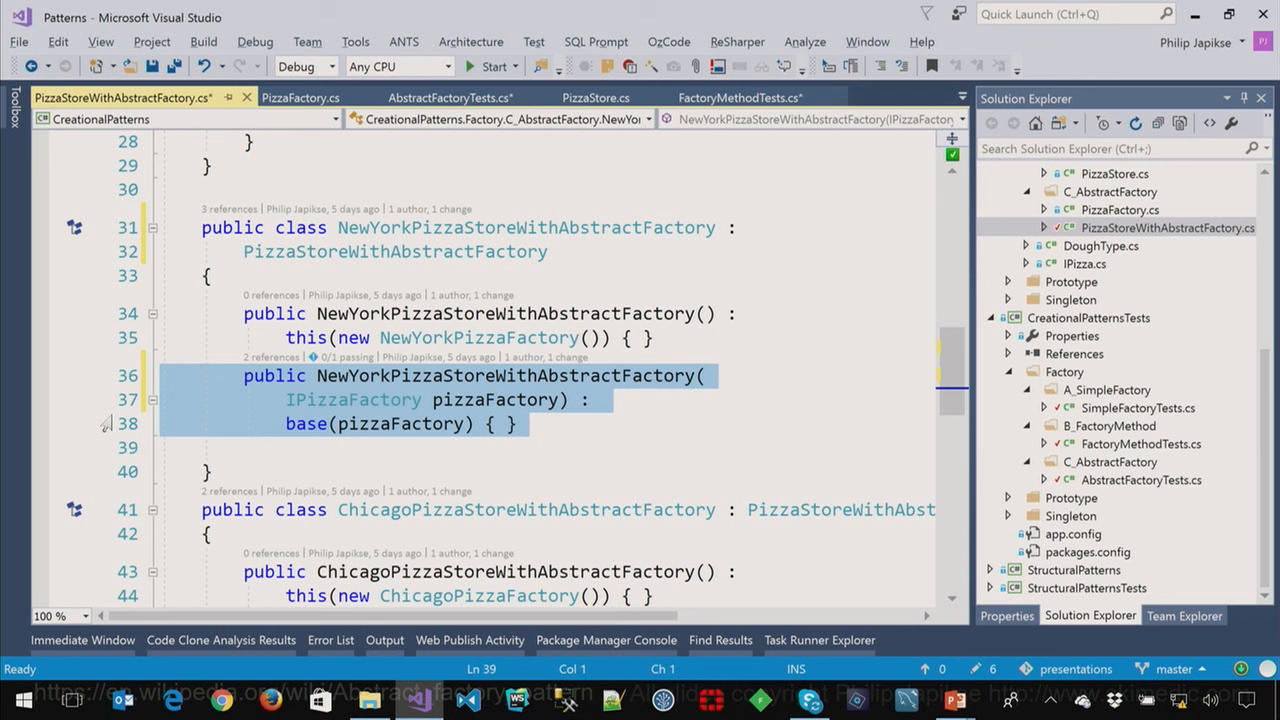
mouse_move(950, 372)
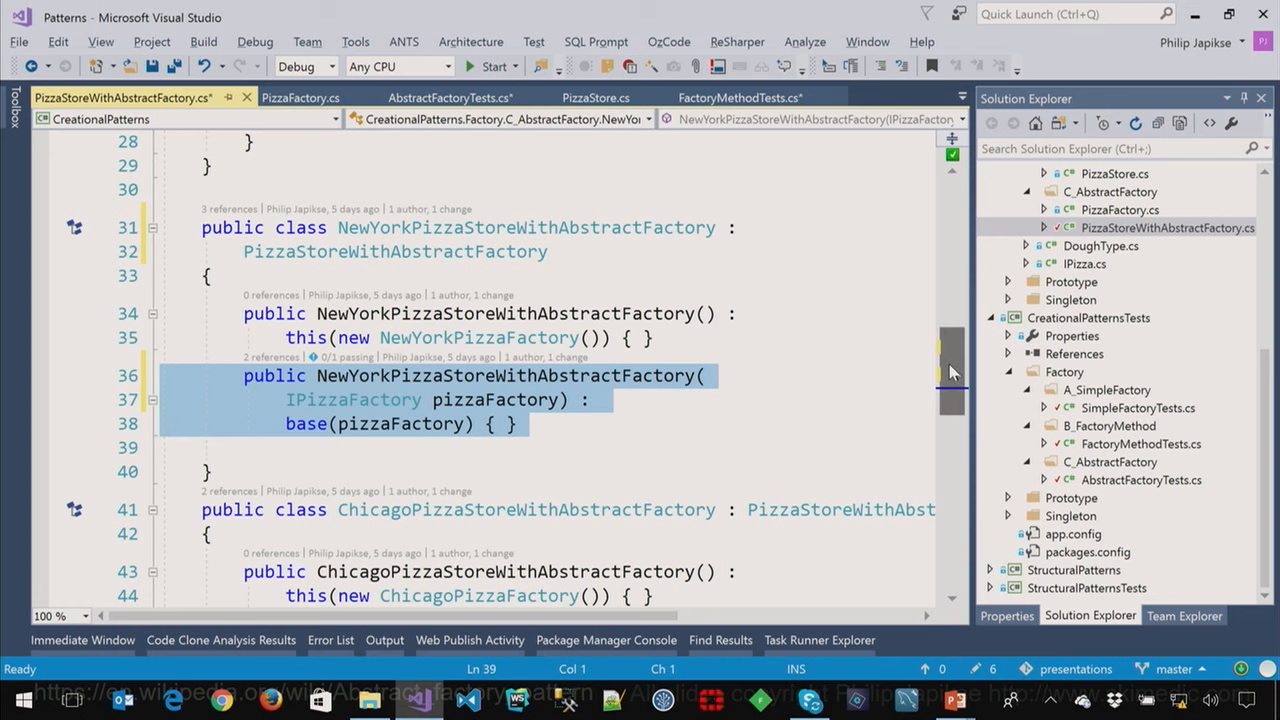
scroll(up, 3)
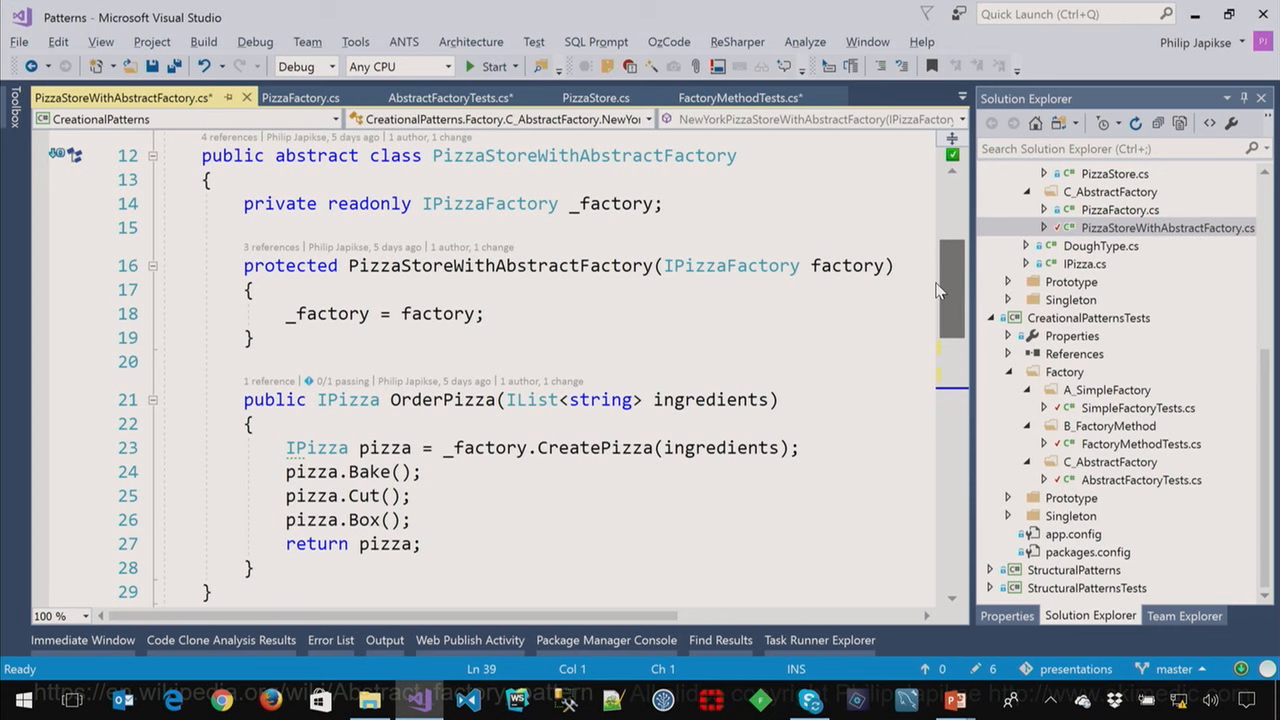
double_click(465, 447)
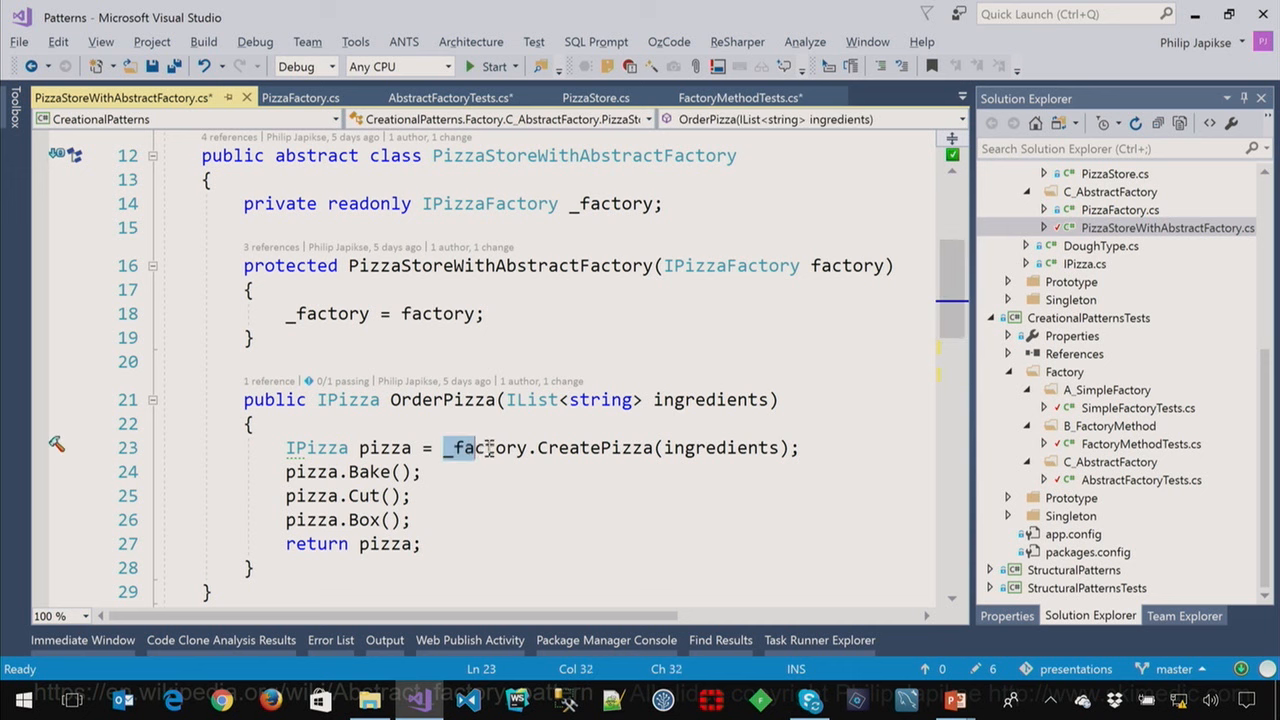
double_click(484, 447)
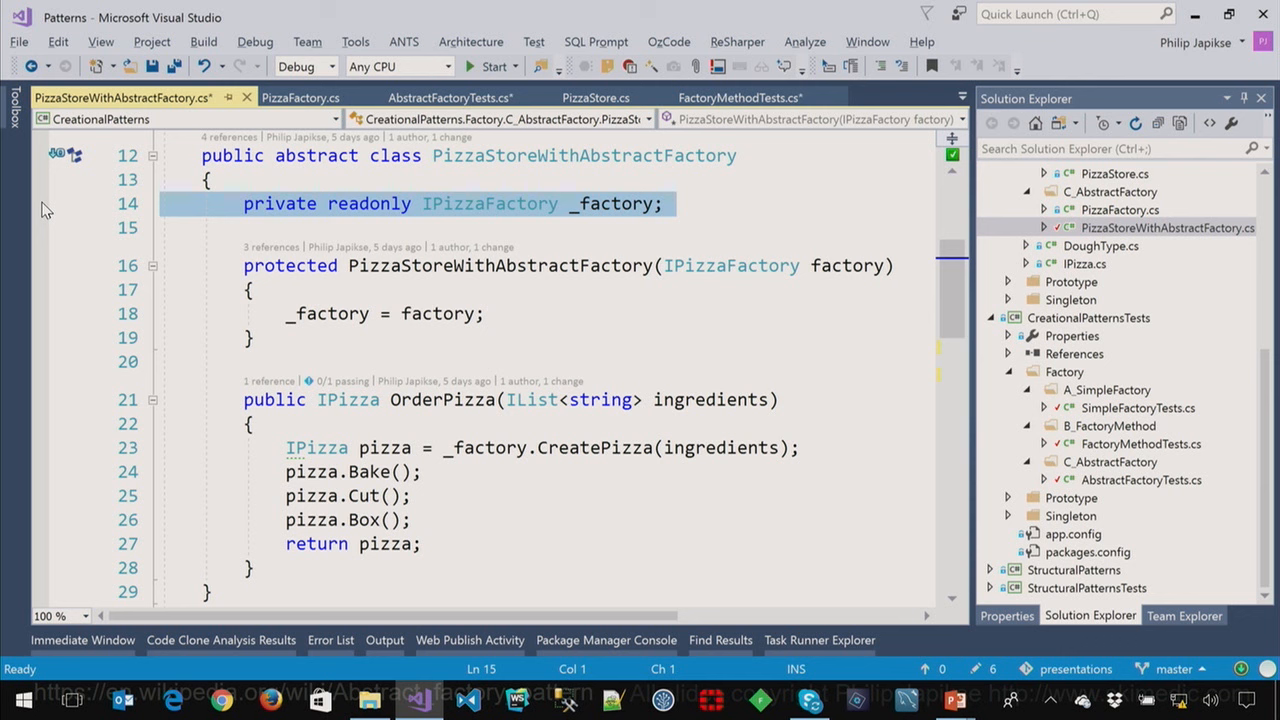
mouse_move(955, 700)
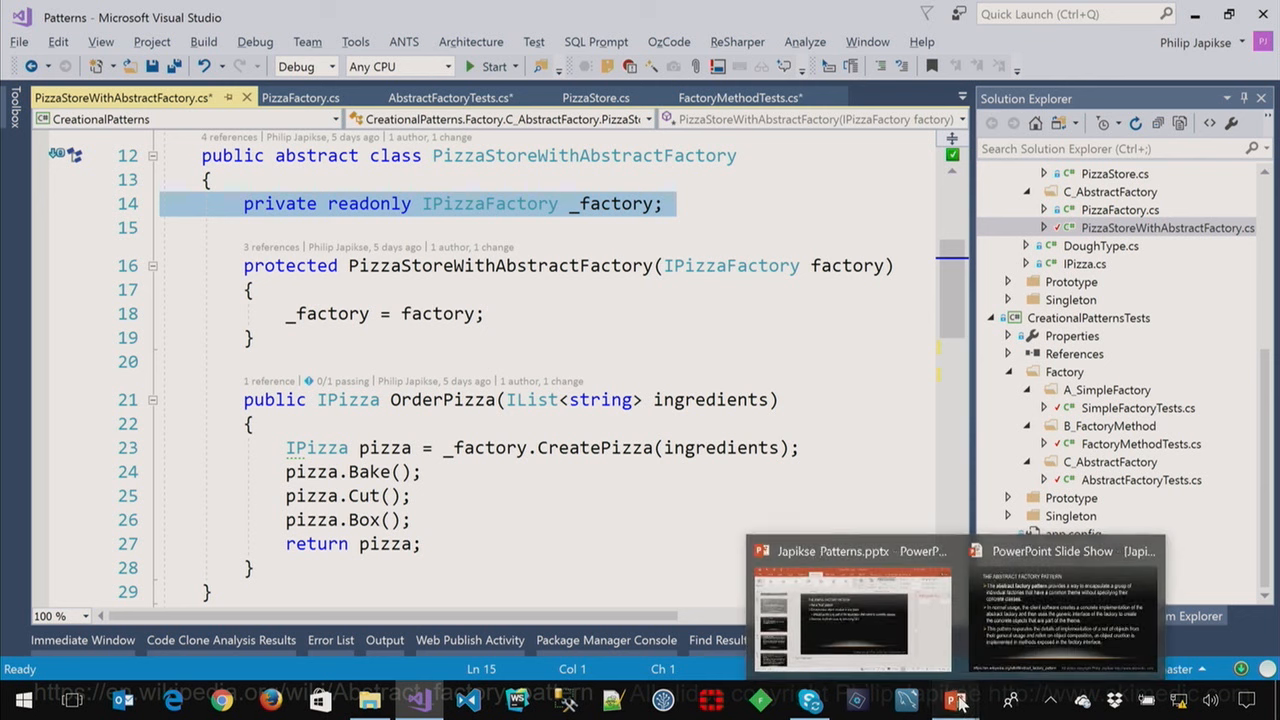